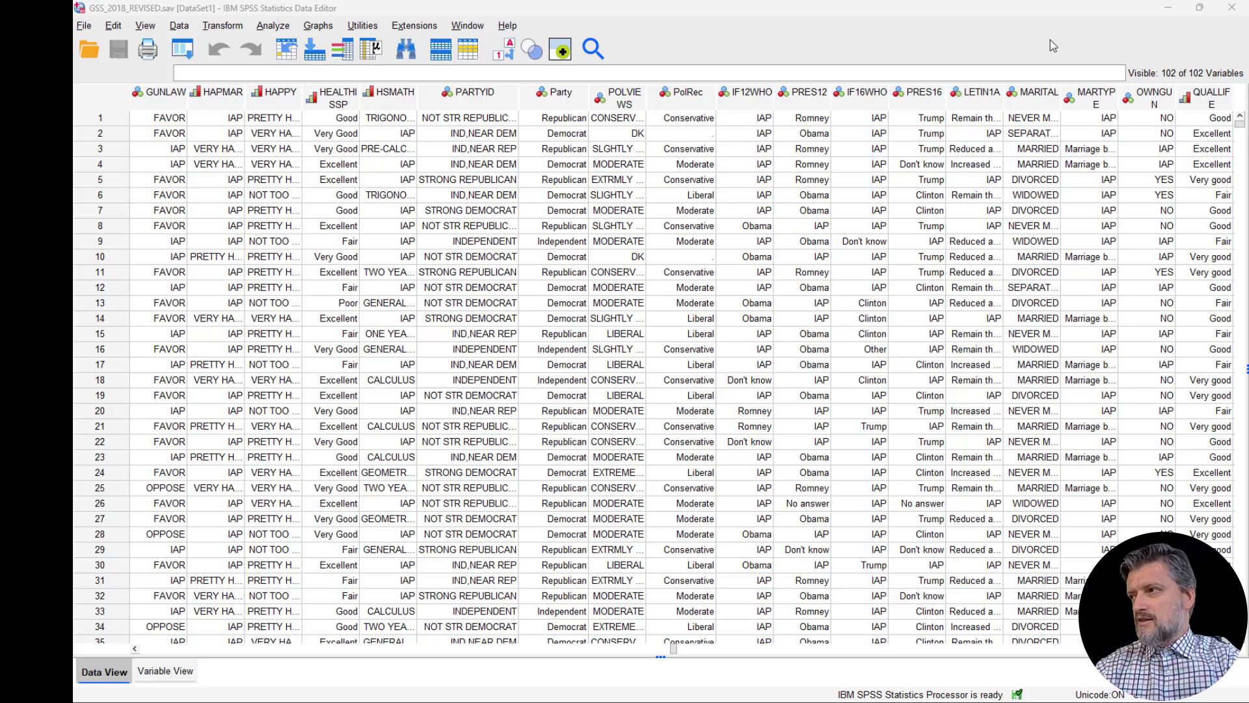
Start a Crosstabs analysis with GUNLAW in Row(s) and MARITAL in Column(s)
{"action": "left_click", "coordinate": [171, 117]}
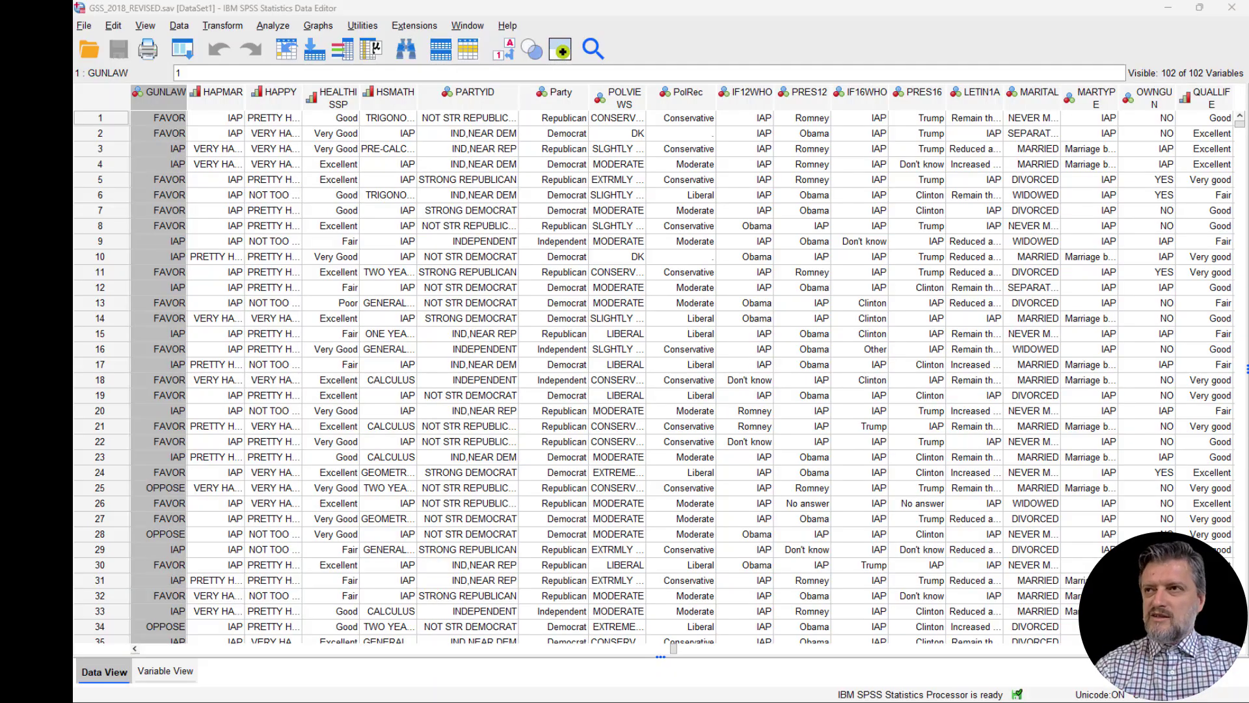
{"action": "left_click", "coordinate": [271, 28]}
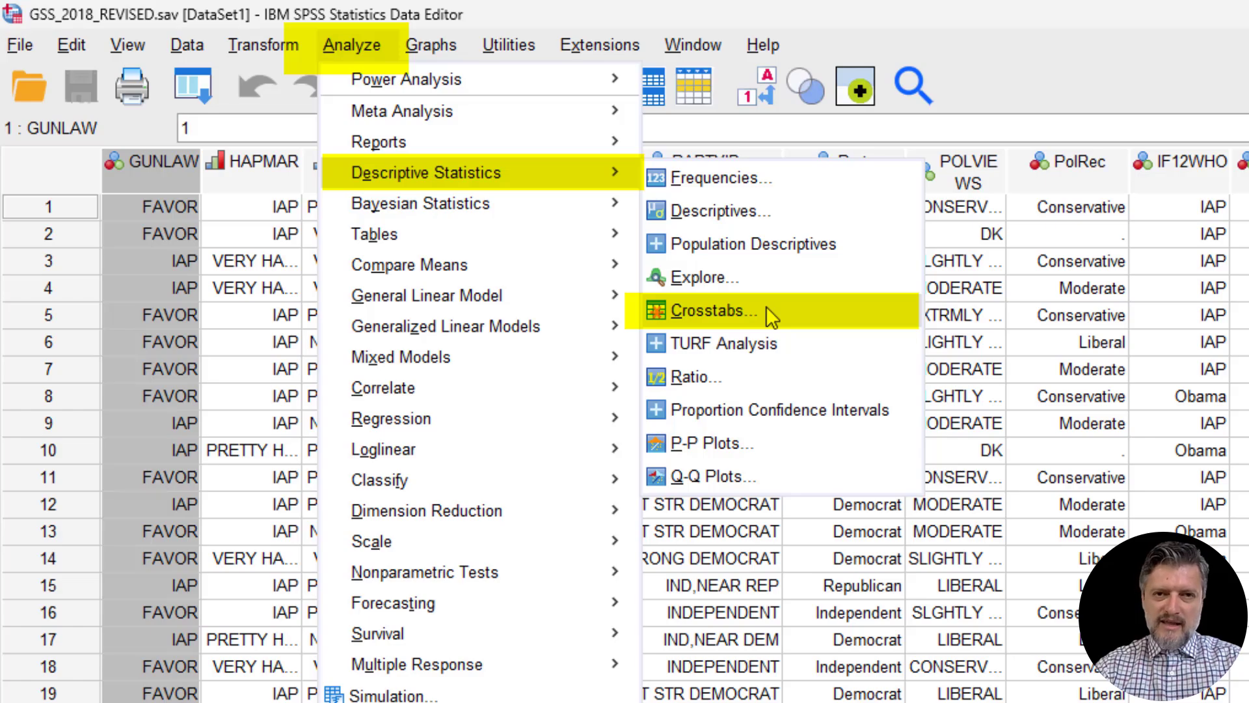
{"action": "left_click", "coordinate": [713, 310]}
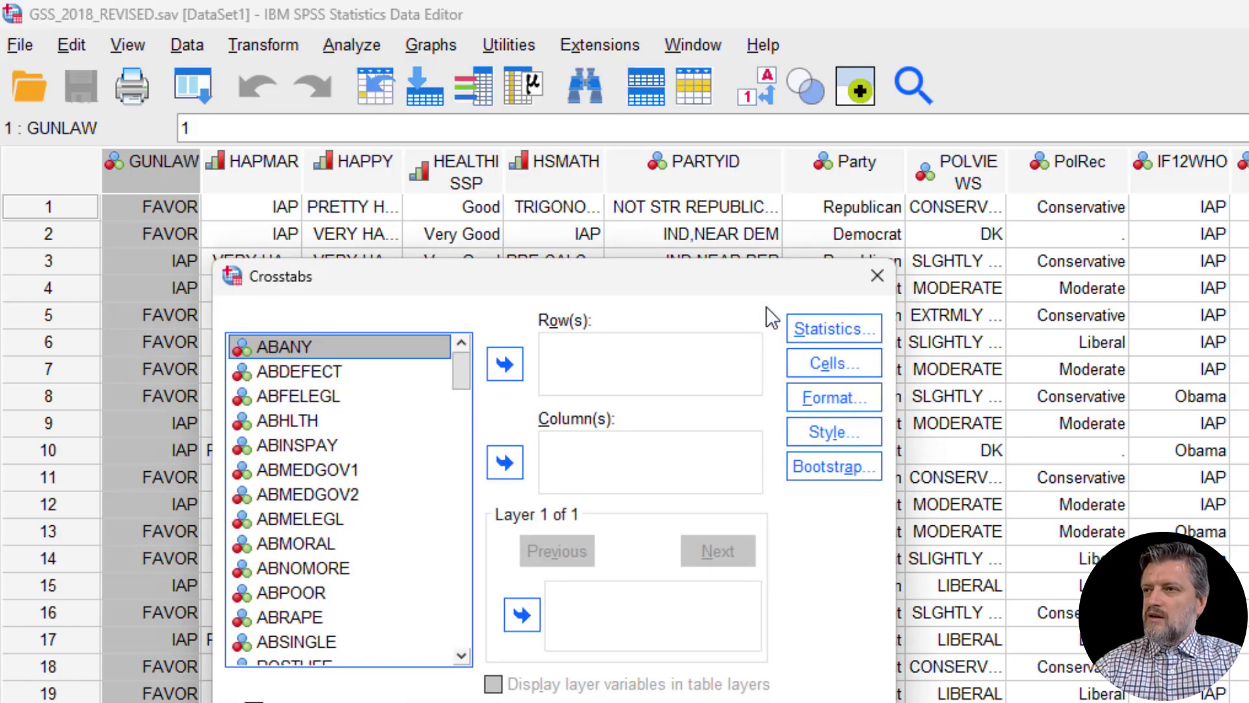
{"action": "mouse_move", "coordinate": [460, 416]}
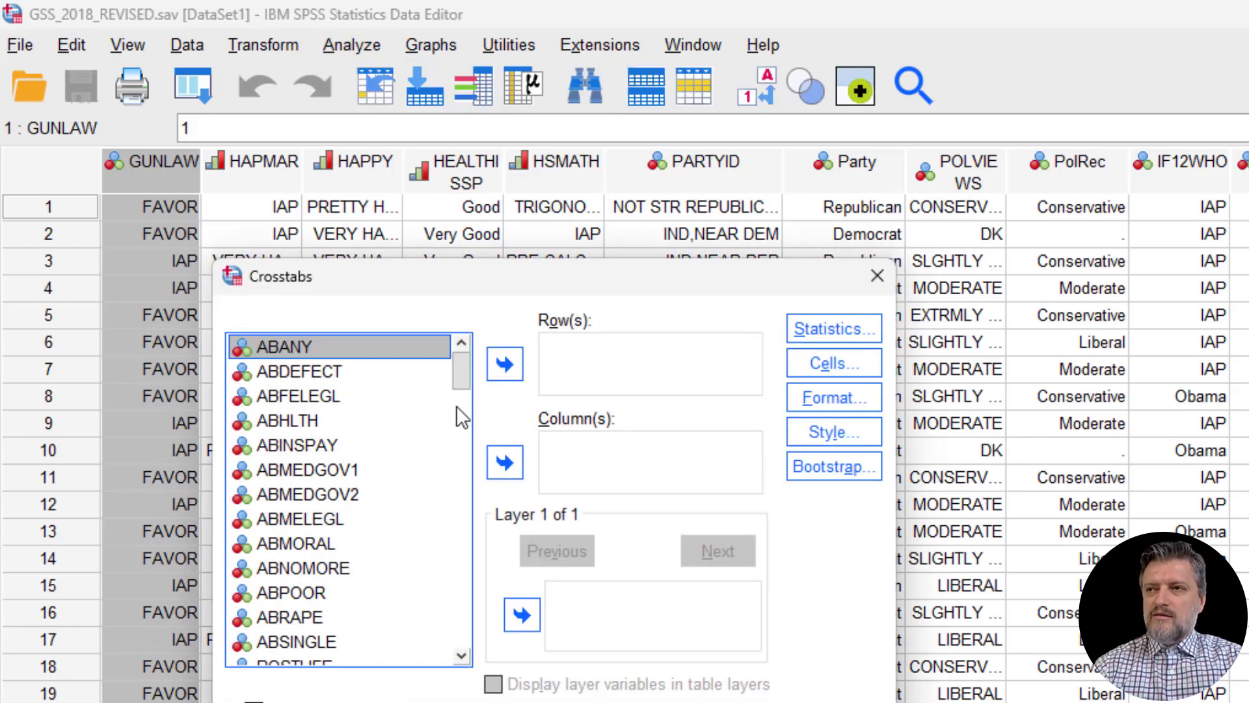
{"action": "left_click", "coordinate": [294, 611]}
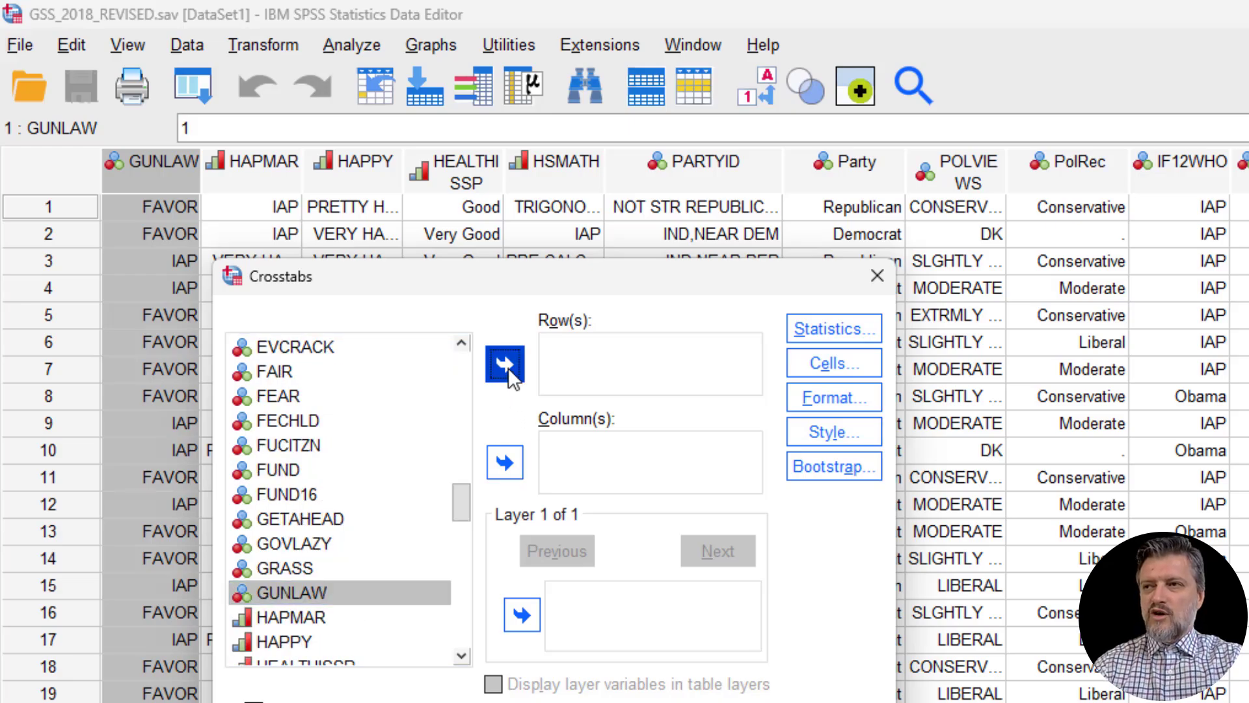
{"action": "left_click", "coordinate": [505, 365]}
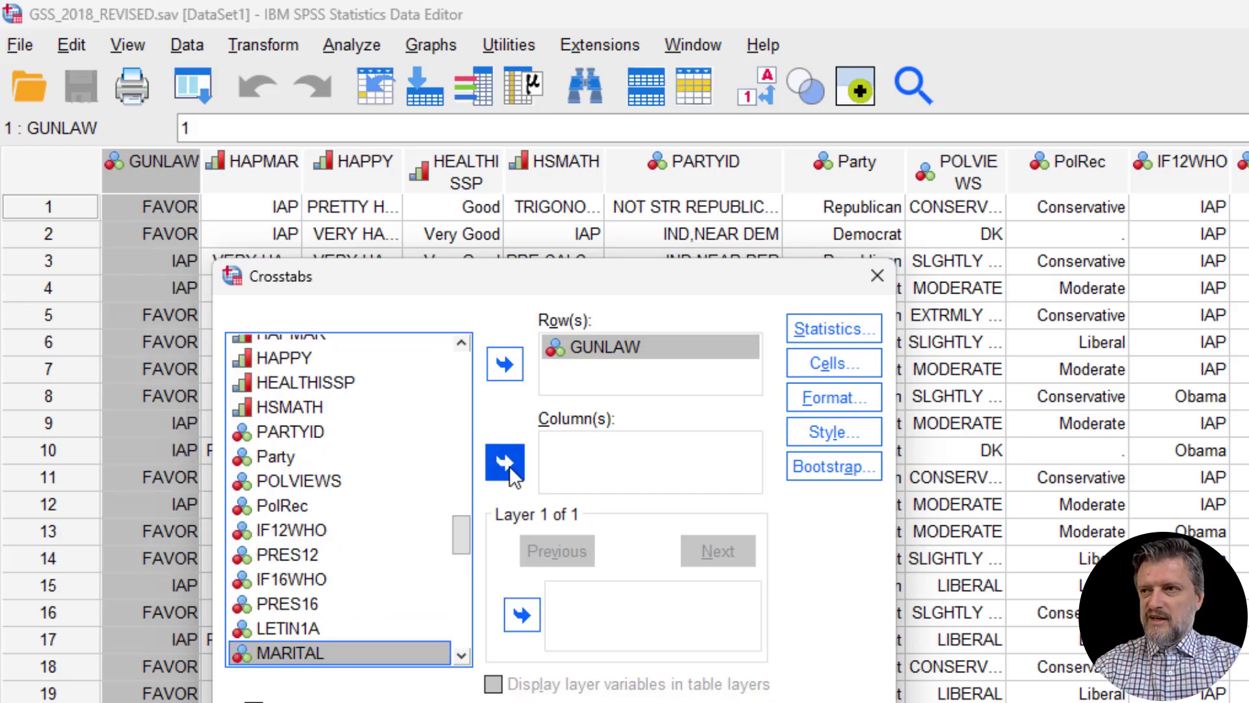
{"action": "left_click", "coordinate": [504, 463]}
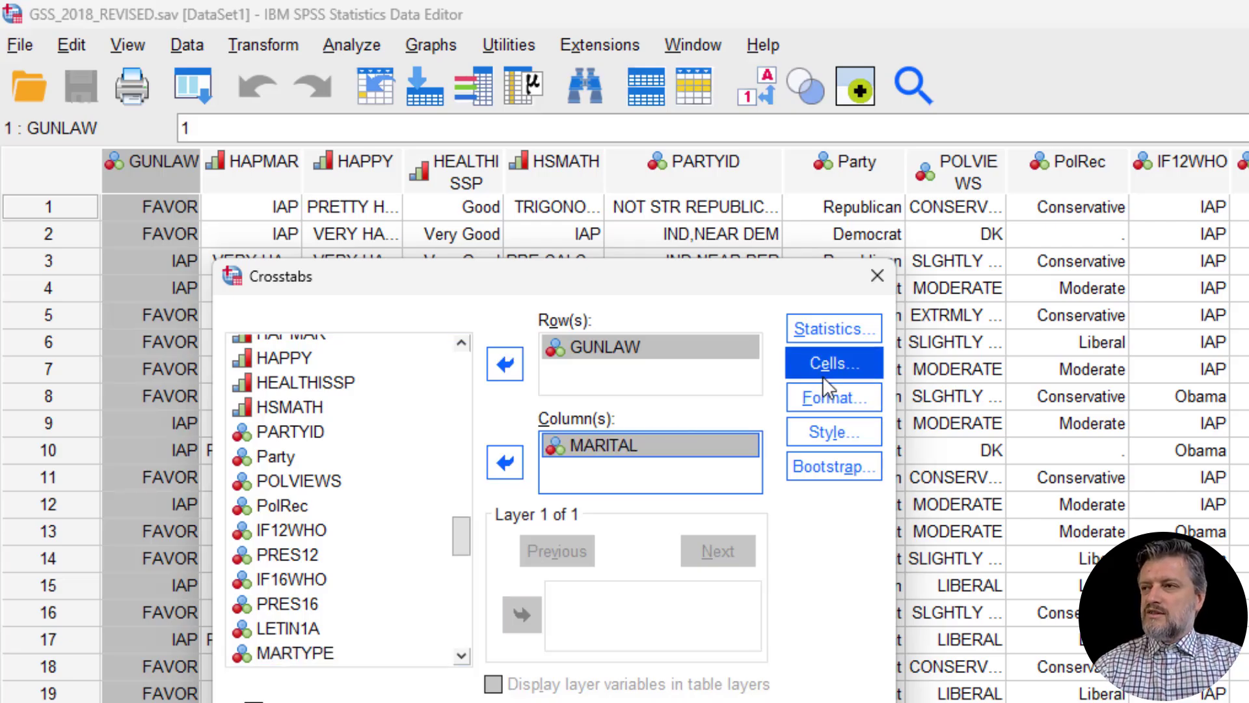
In Cells, add Expected counts alongside Observed and confirm with Continue
{"action": "left_click", "coordinate": [832, 362]}
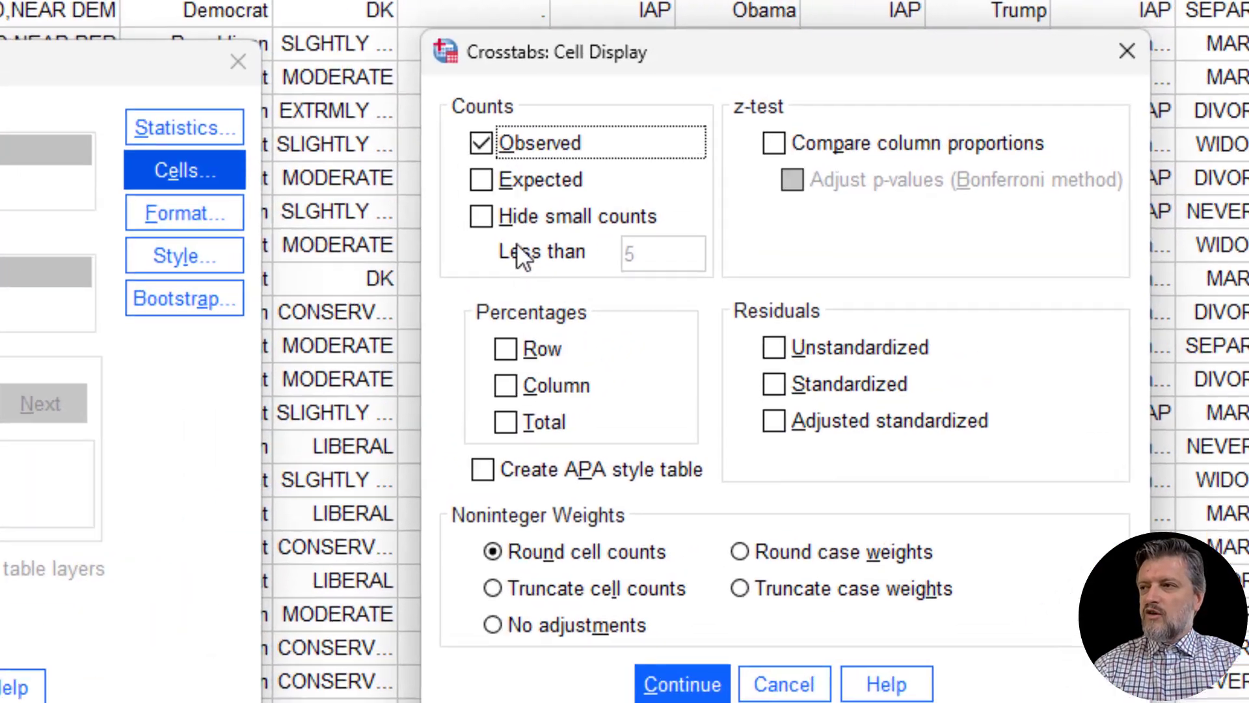
{"action": "left_click", "coordinate": [482, 179]}
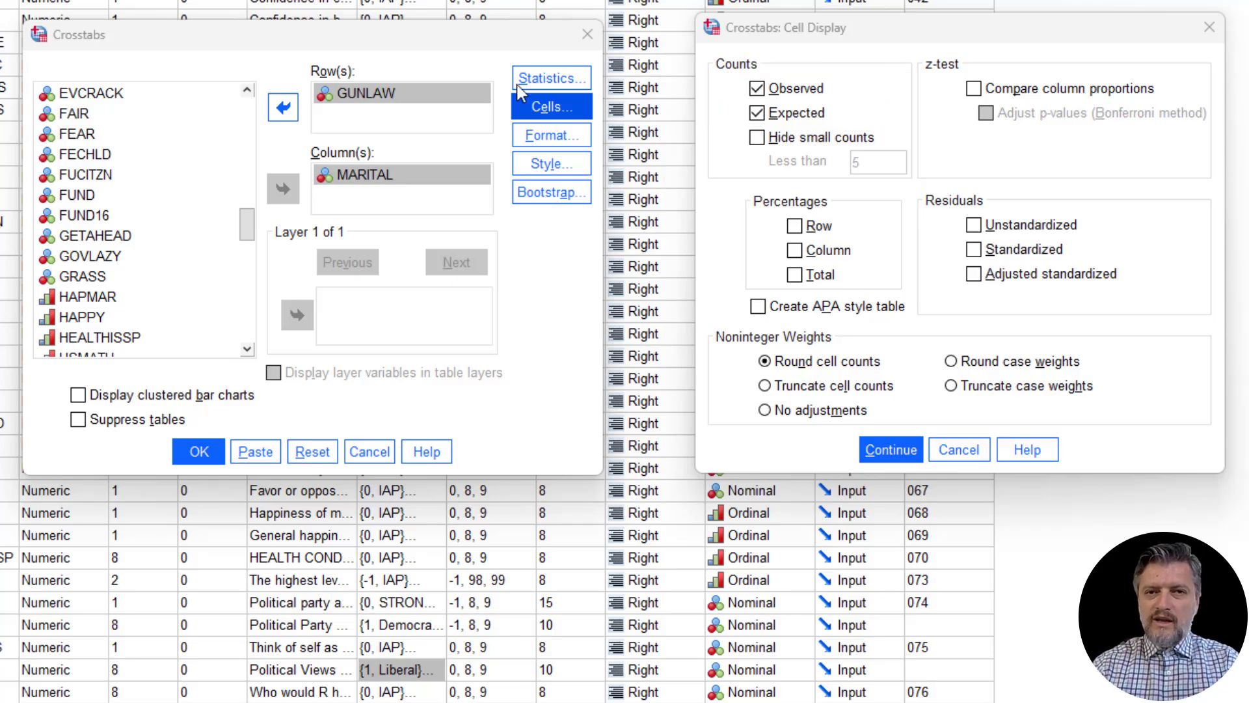
{"action": "left_click", "coordinate": [890, 448]}
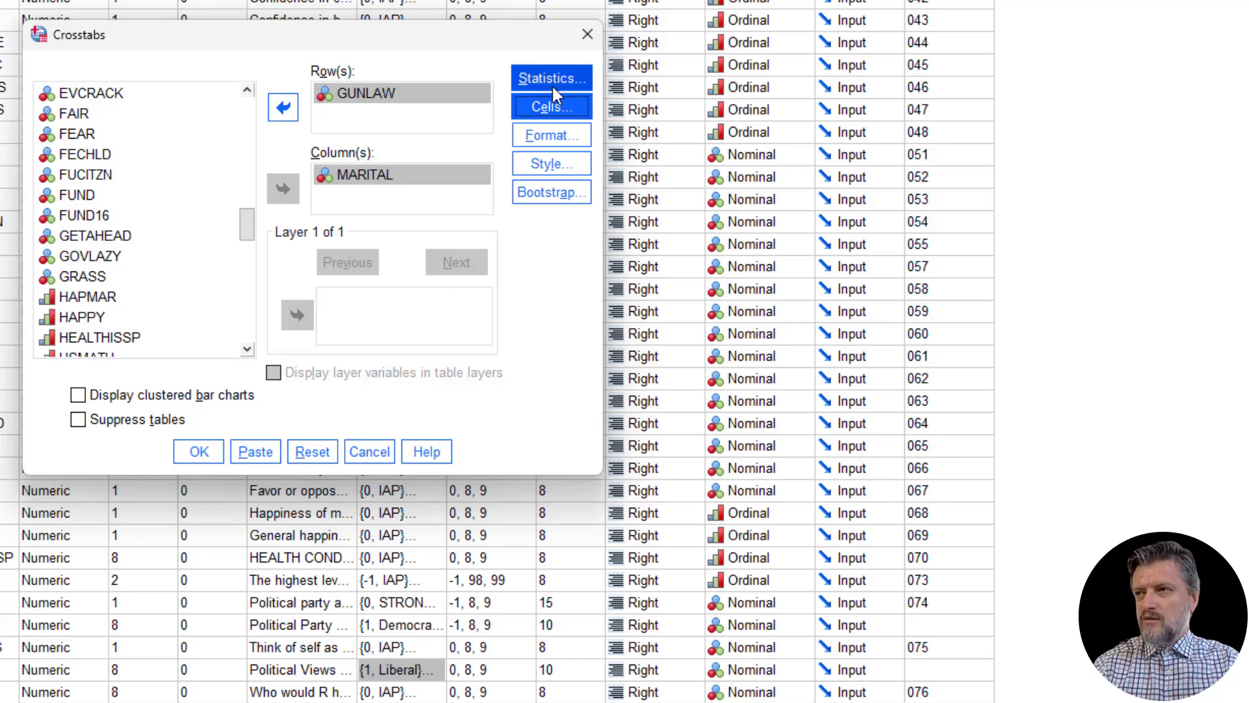
In Statistics, request Chi-square, Phi and Cramer's V, and Lambda, then confirm
{"action": "left_click", "coordinate": [552, 78]}
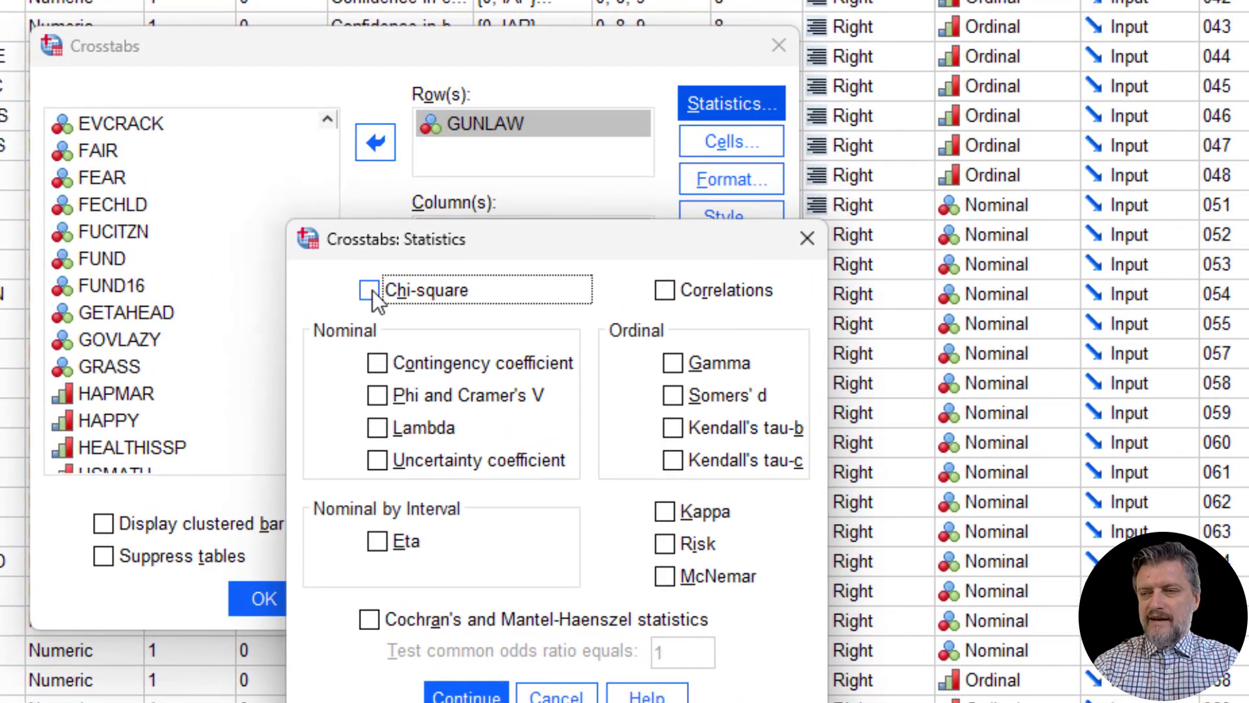
{"action": "left_click", "coordinate": [368, 291]}
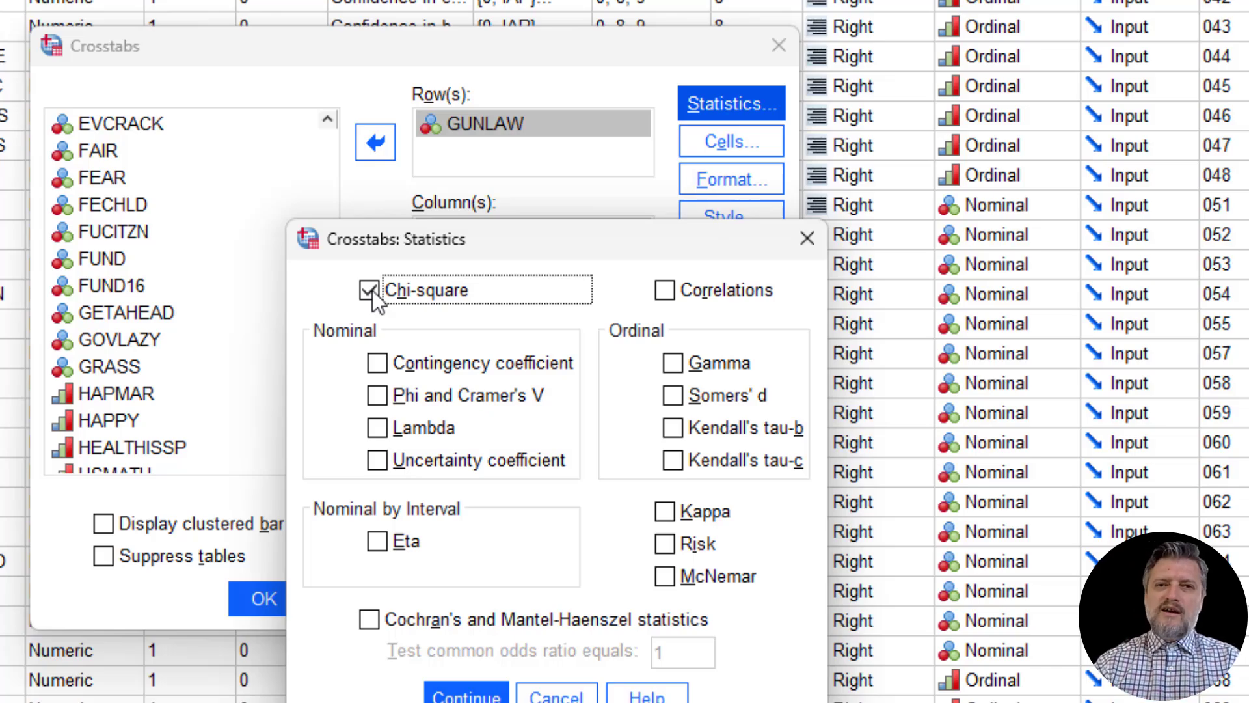
{"action": "left_click", "coordinate": [376, 396]}
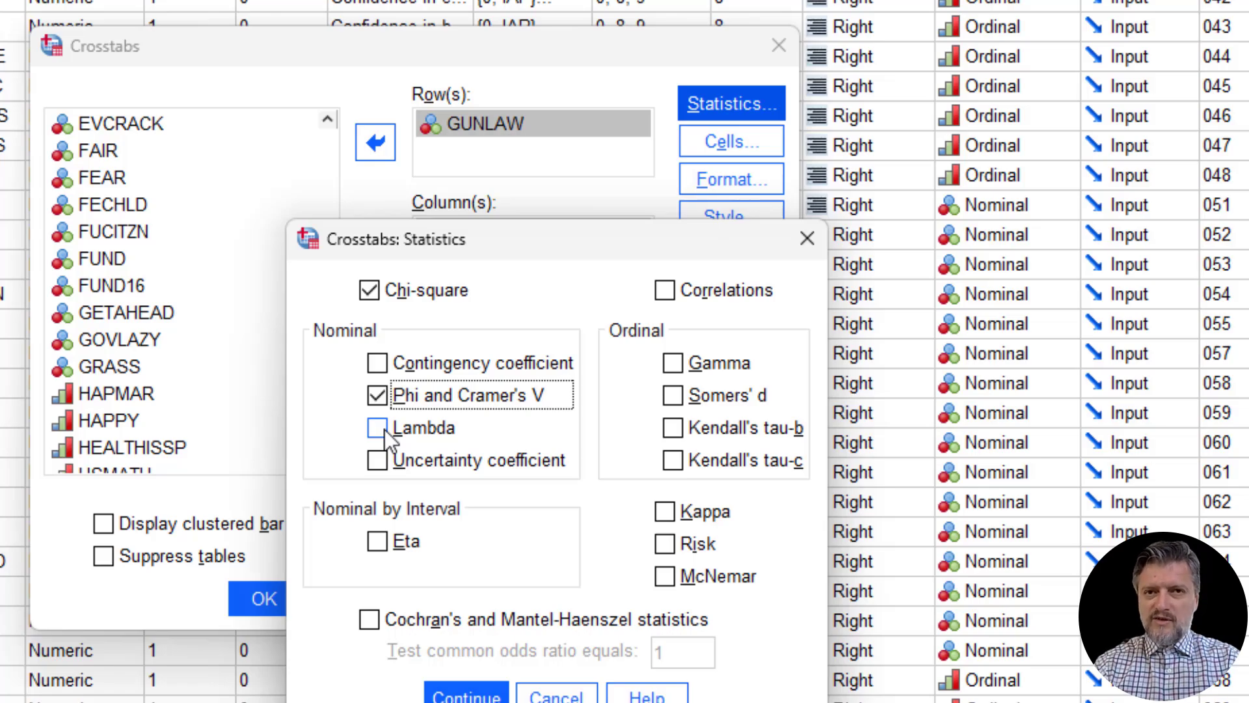
{"action": "left_click", "coordinate": [375, 428]}
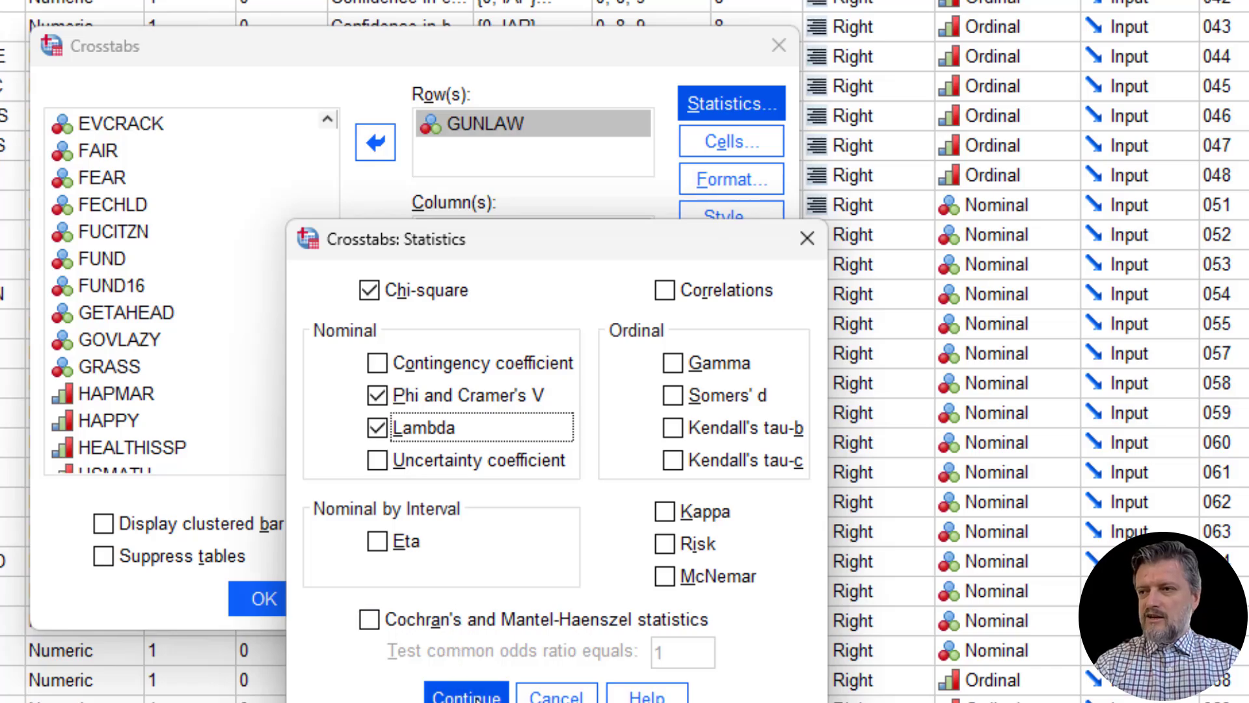
{"action": "left_click", "coordinate": [466, 700]}
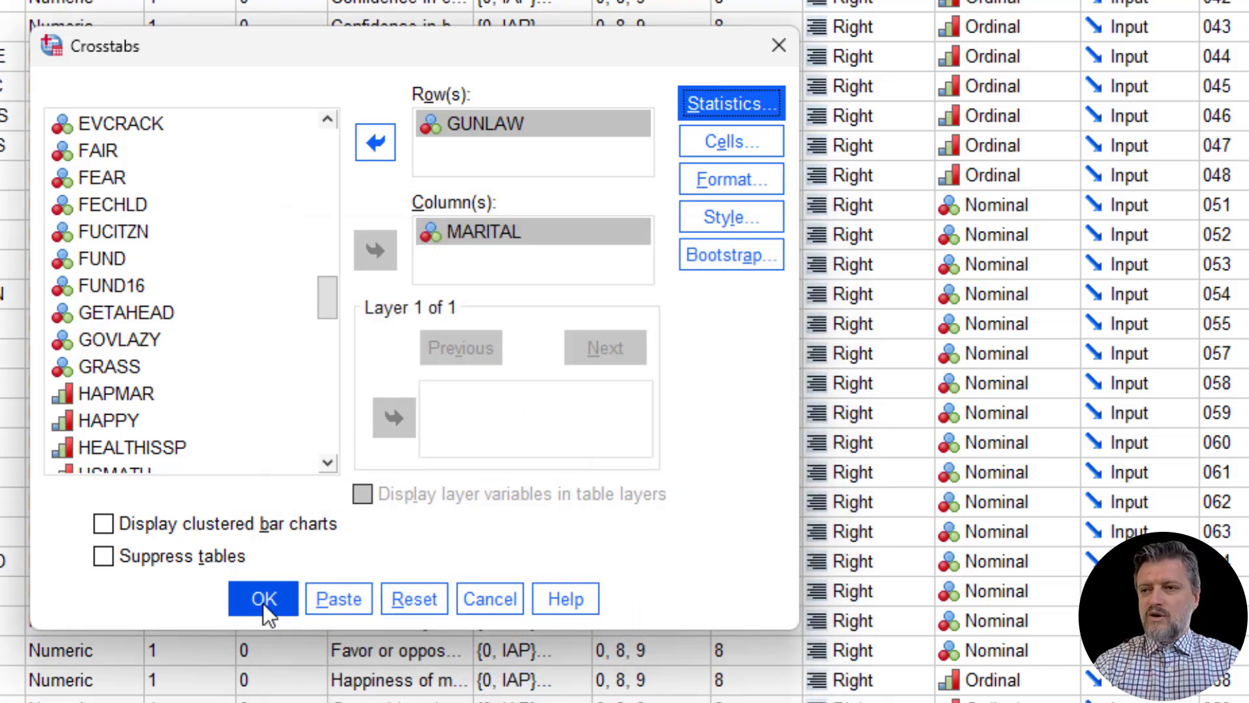
{"action": "left_click", "coordinate": [265, 598]}
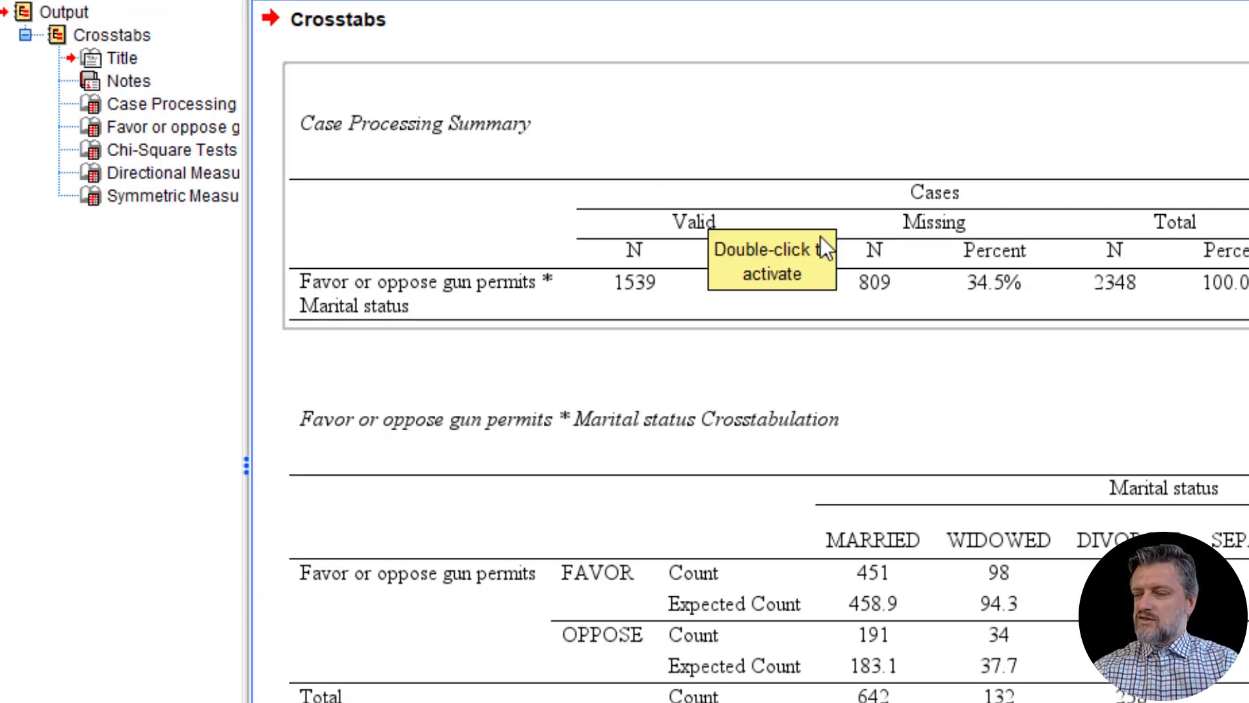
{"action": "mouse_move", "coordinate": [937, 285]}
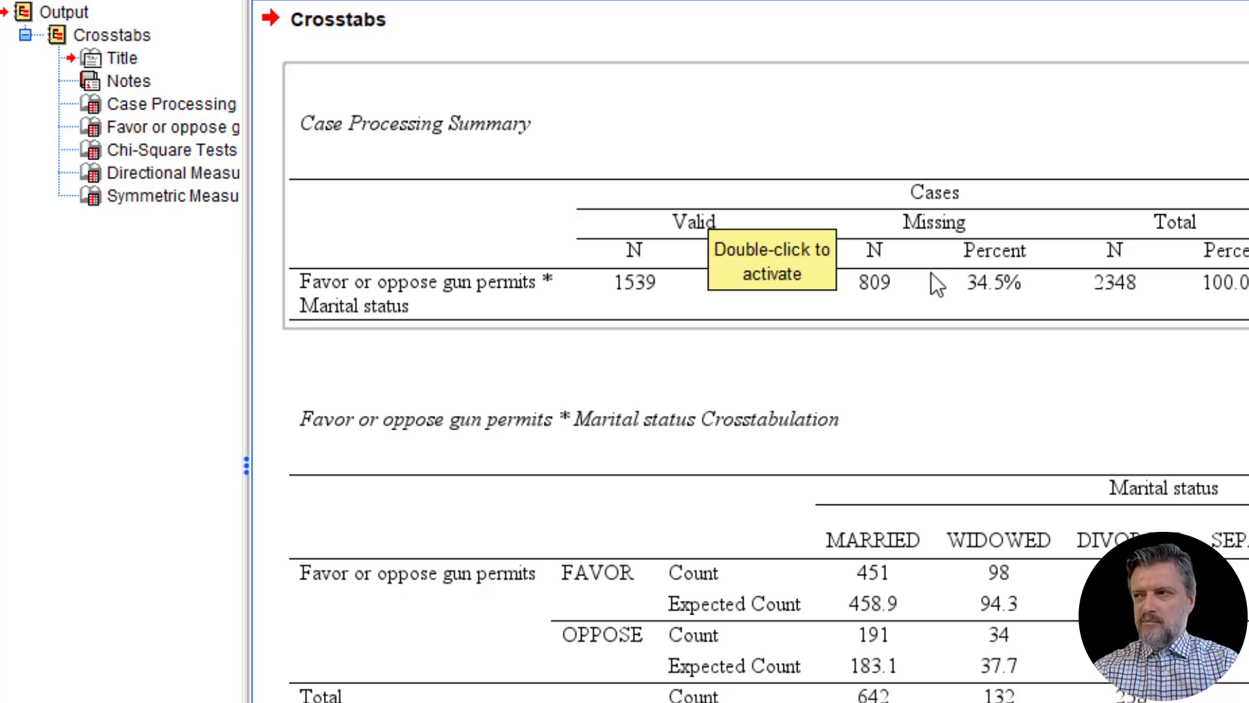
{"action": "scroll", "scroll_direction": "down", "scroll_amount": 3}
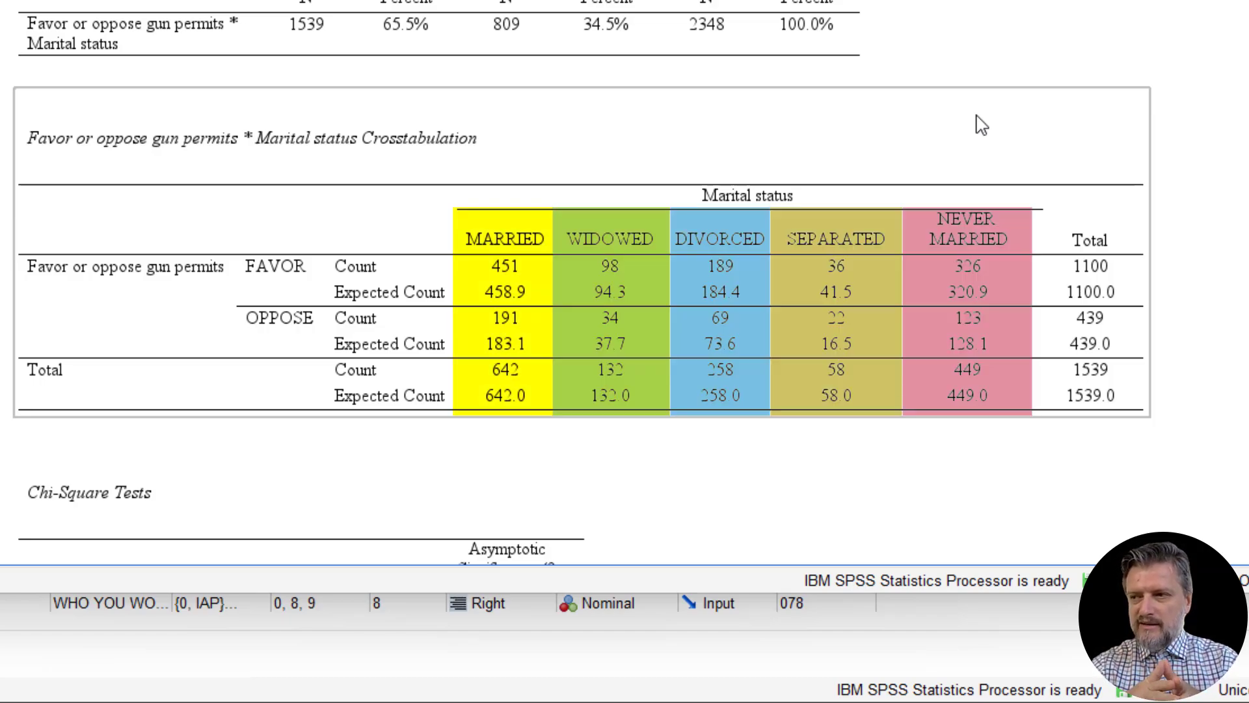
{"action": "left_click", "coordinate": [273, 265]}
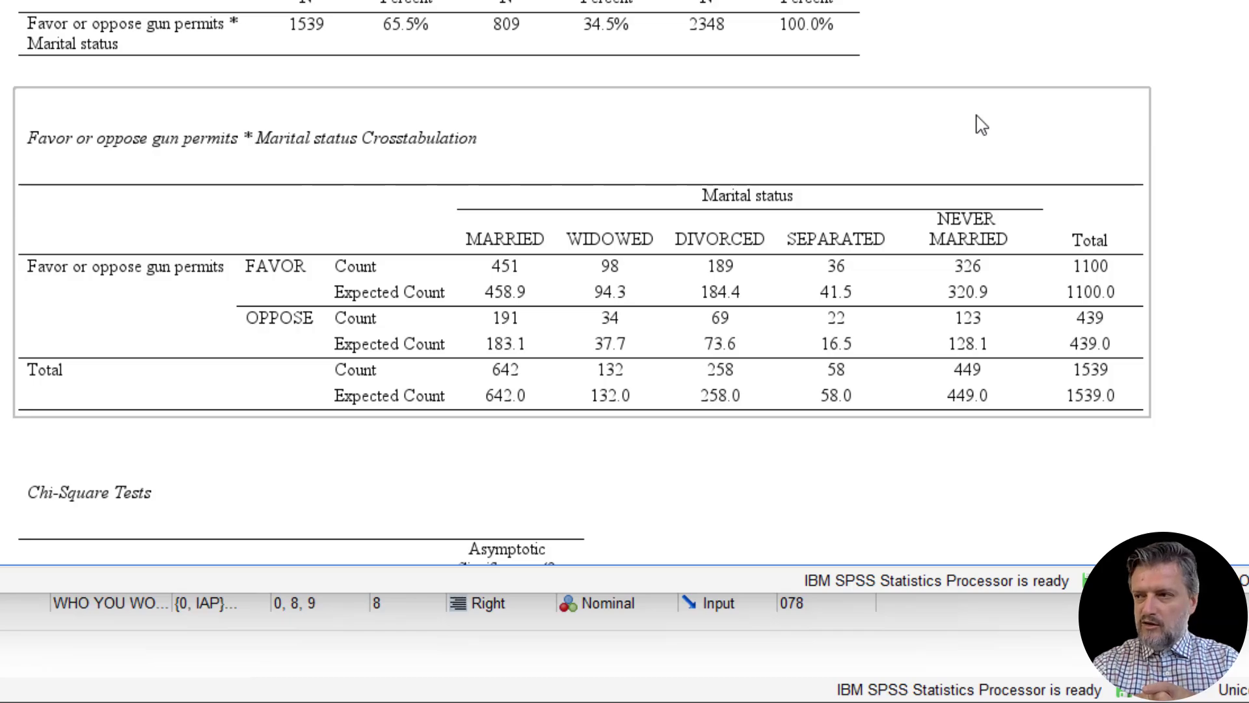
{"action": "mouse_move", "coordinate": [731, 189]}
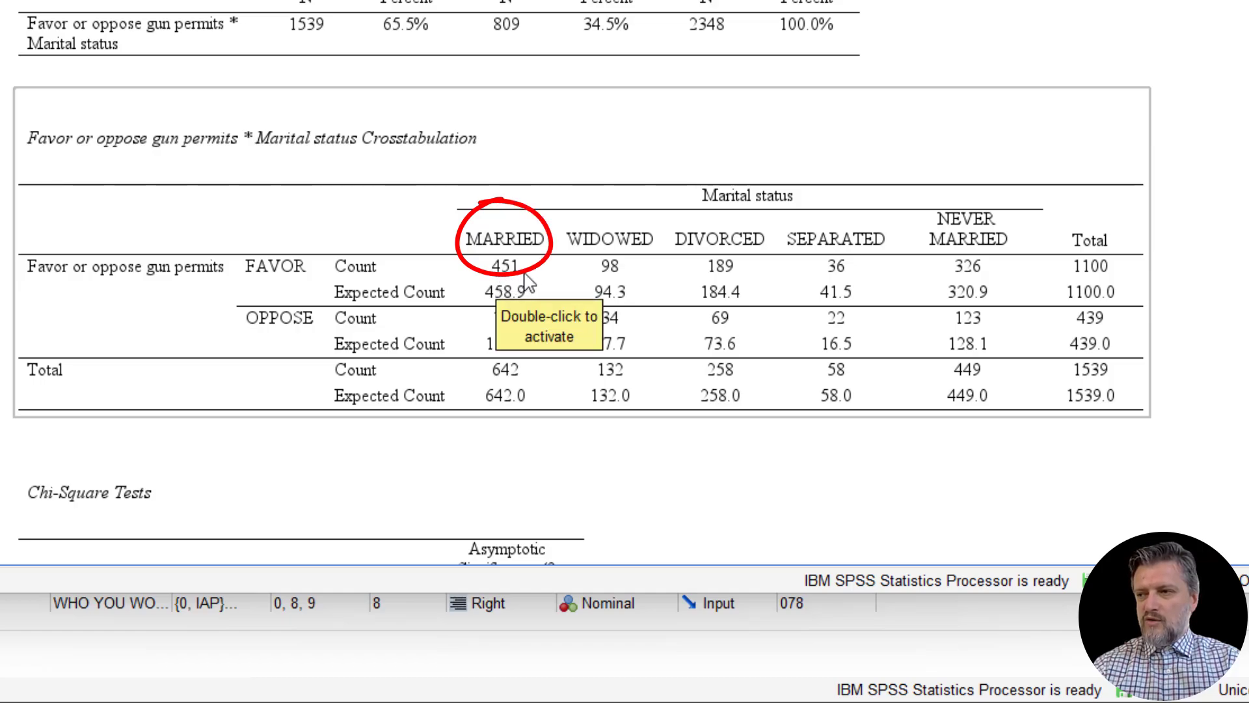
{"action": "mouse_move", "coordinate": [440, 335]}
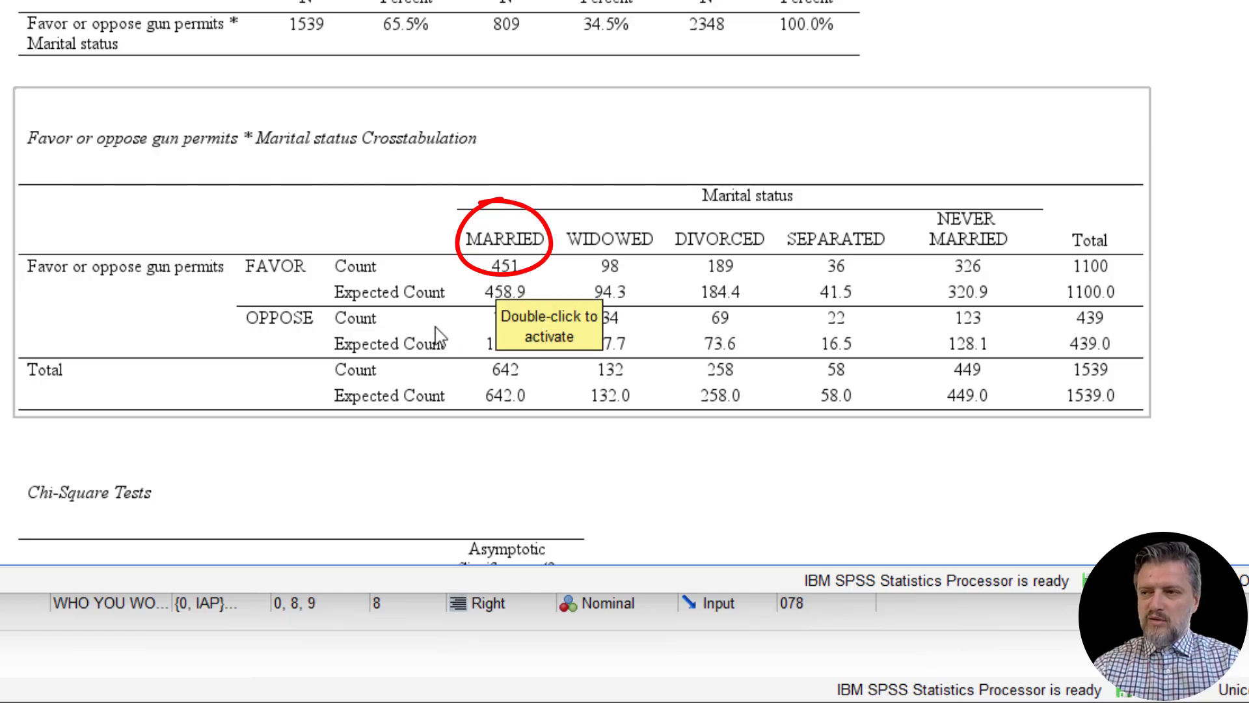
{"action": "mouse_move", "coordinate": [1008, 393]}
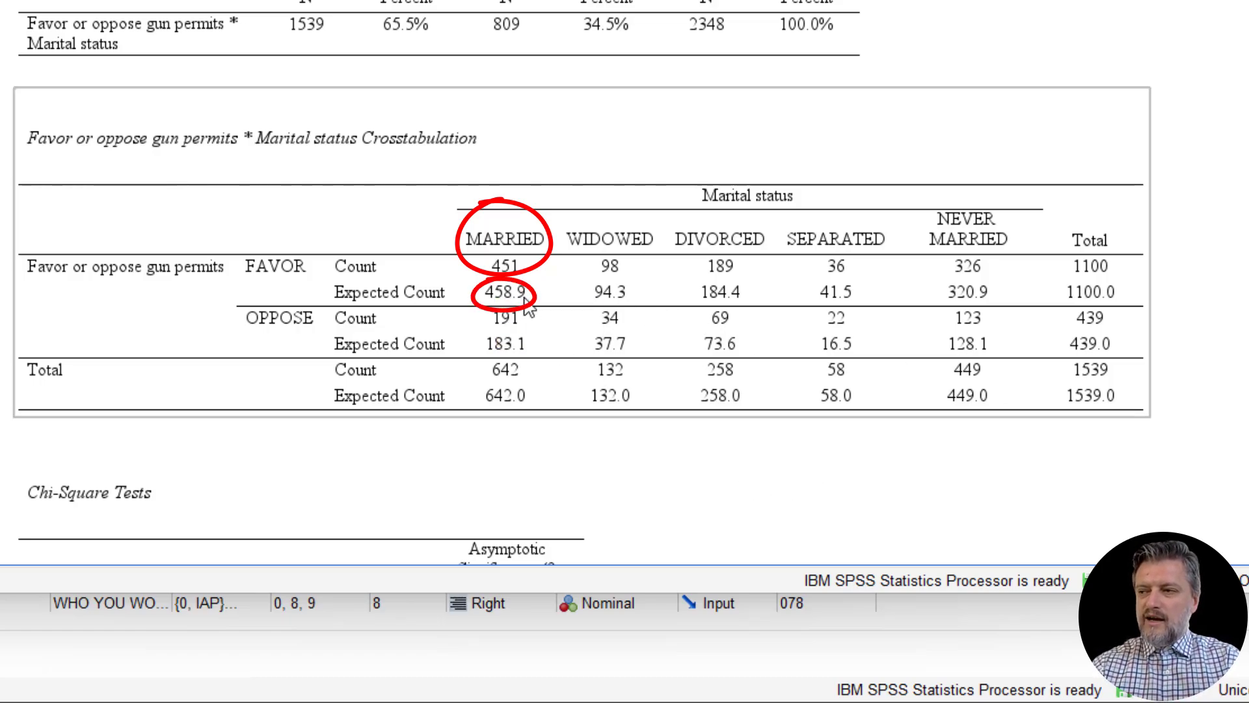
{"action": "mouse_move", "coordinate": [525, 304]}
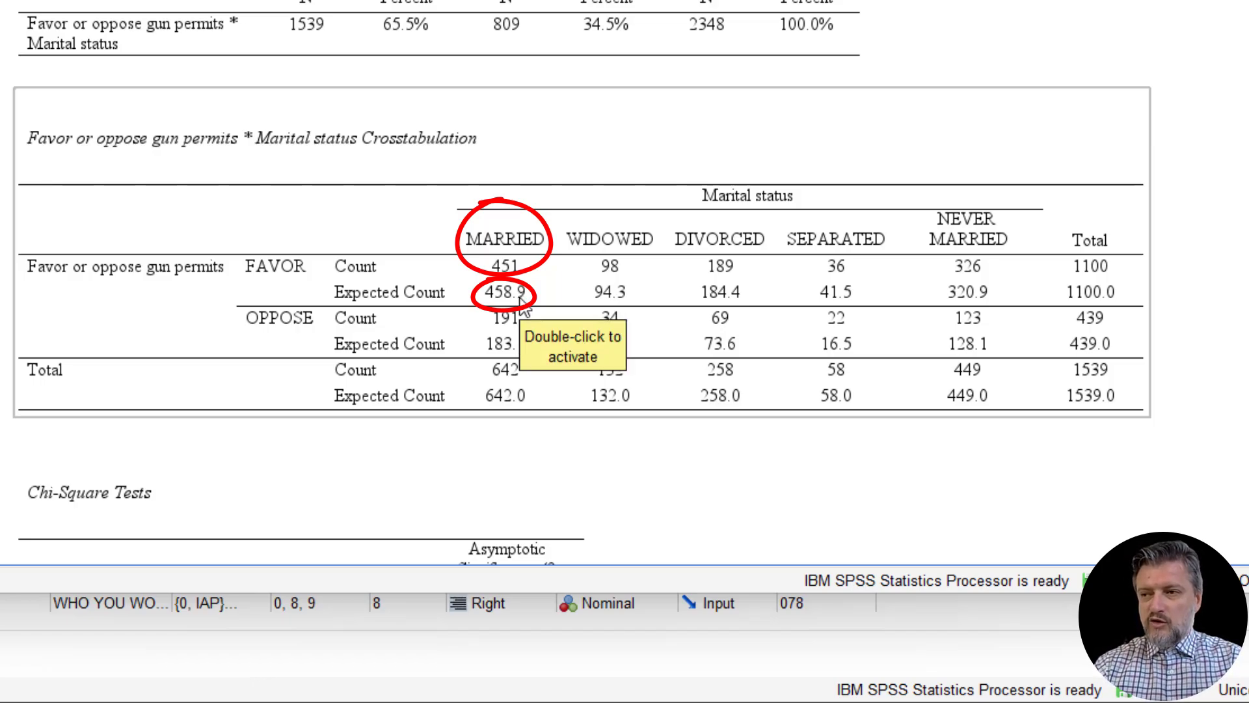
{"action": "mouse_move", "coordinate": [523, 302]}
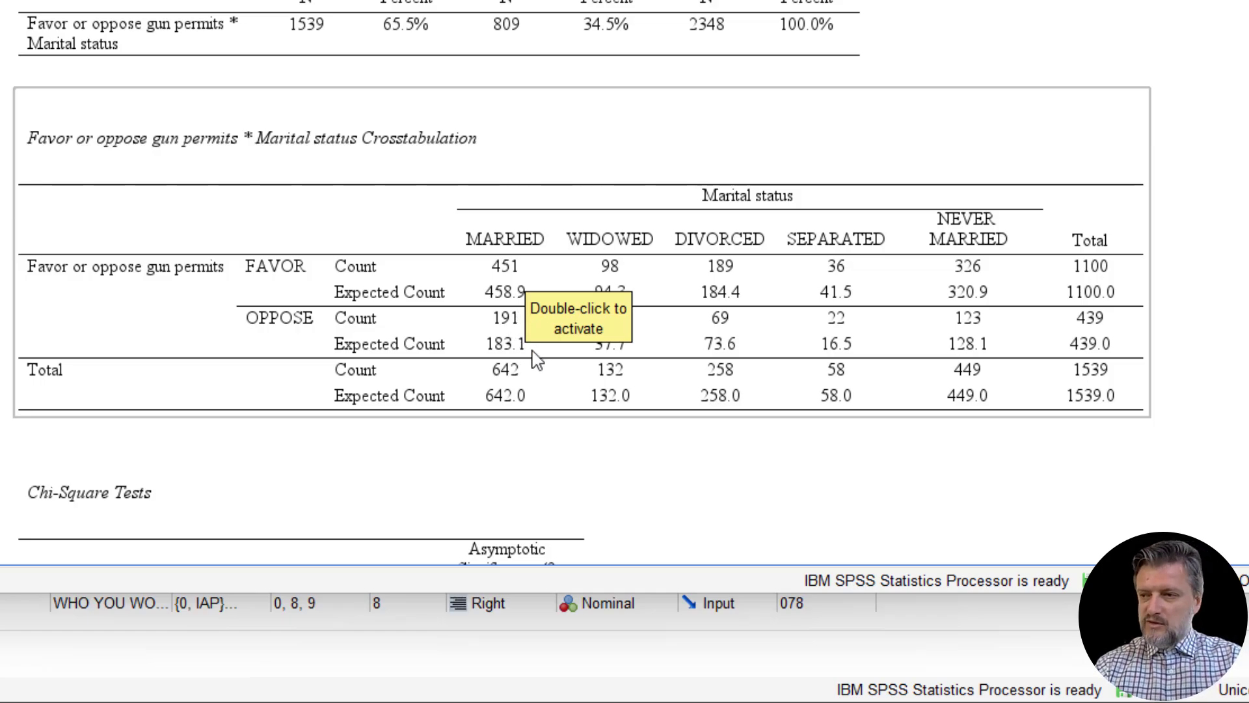
{"action": "mouse_move", "coordinate": [535, 361]}
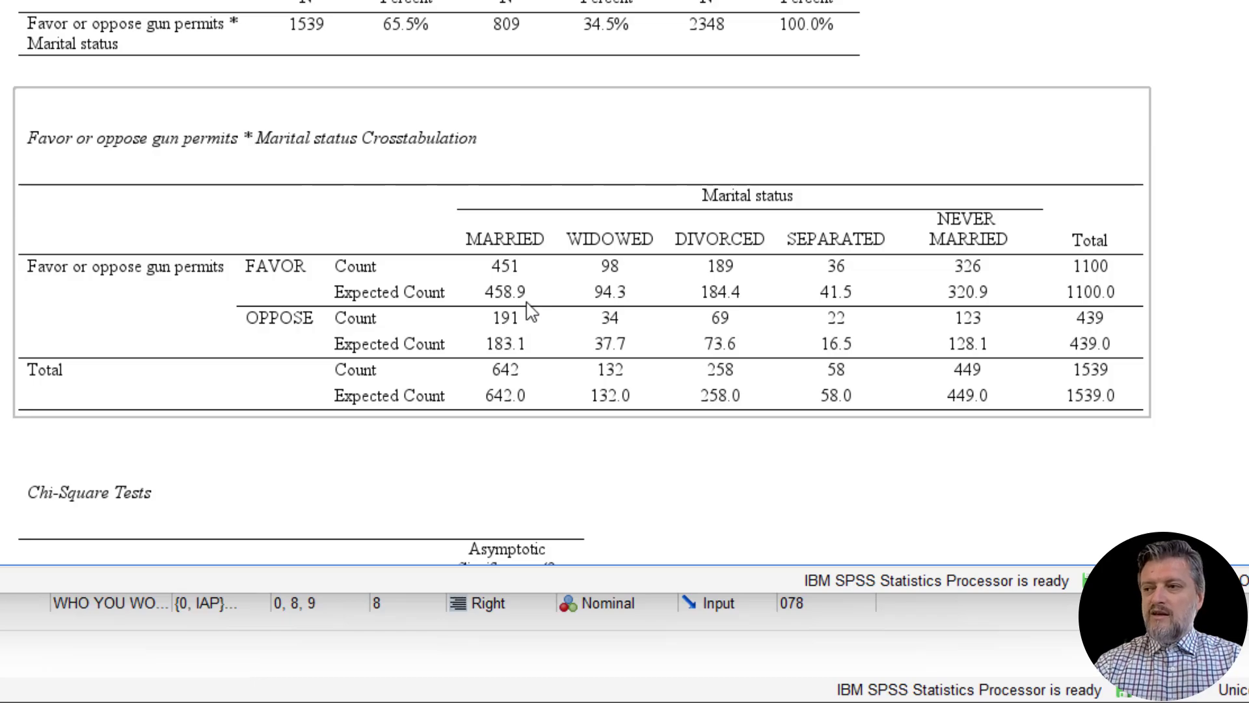
{"action": "mouse_move", "coordinate": [513, 323]}
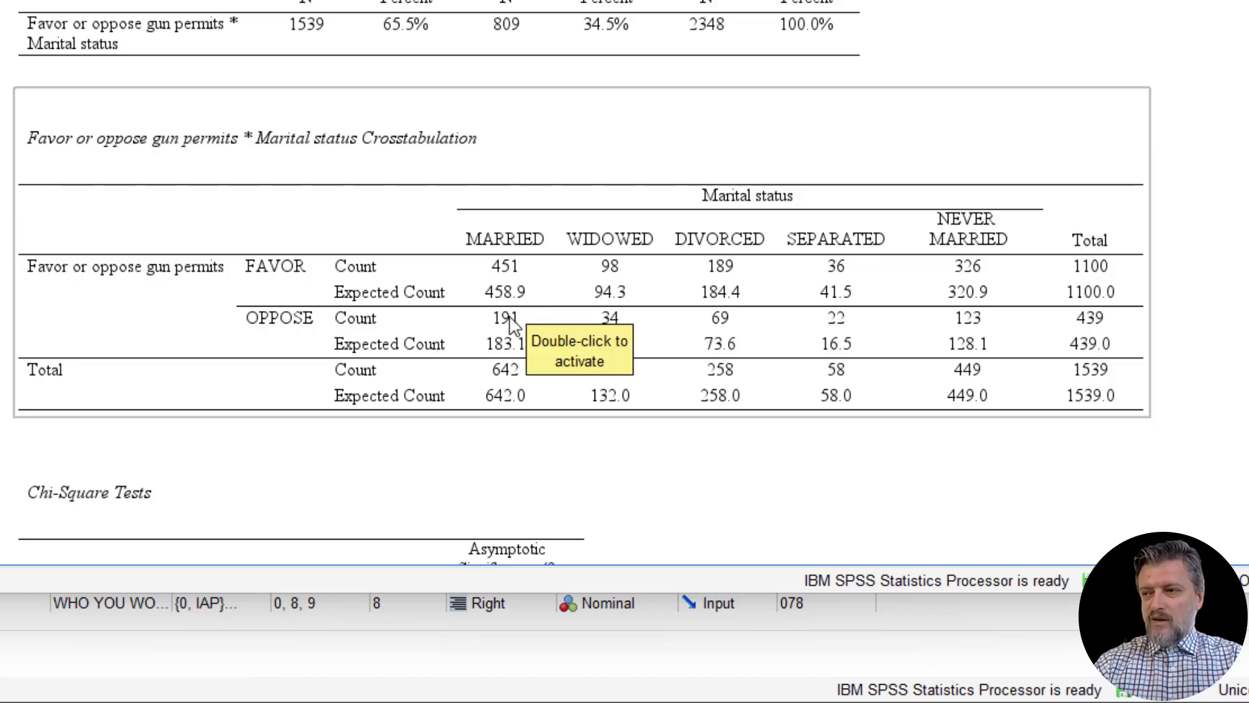
{"action": "mouse_move", "coordinate": [518, 344]}
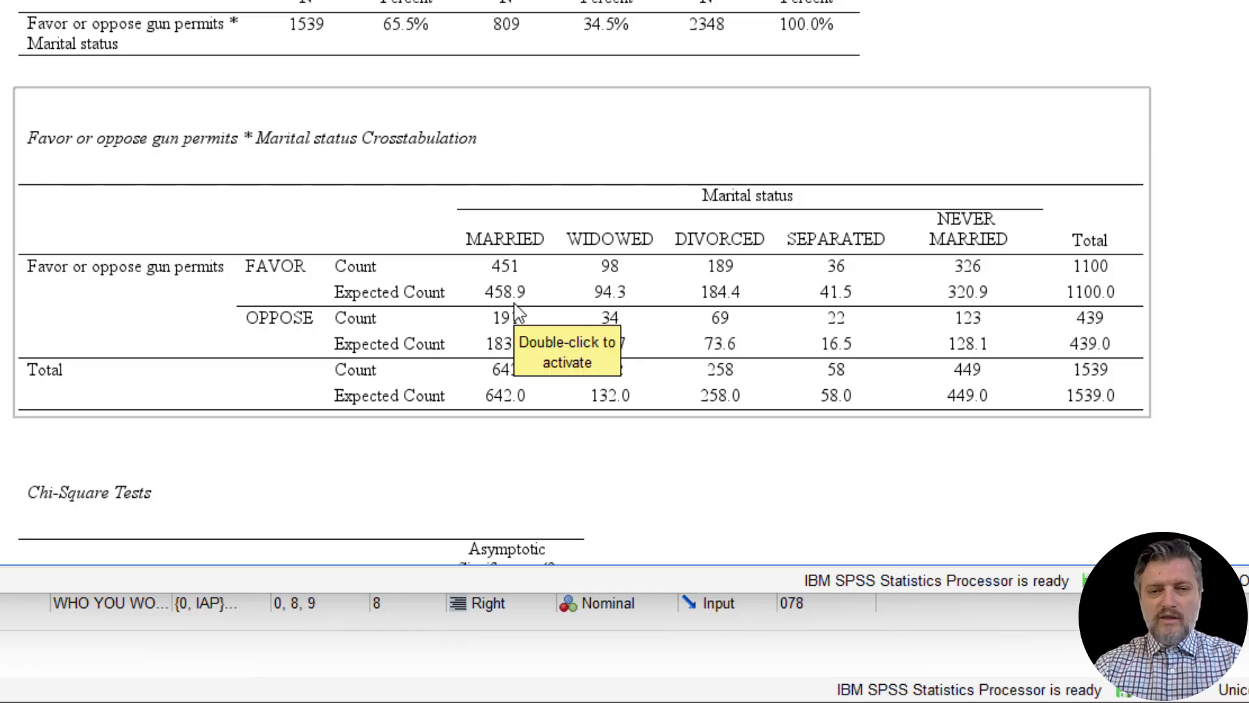
{"action": "left_click_drag", "start_coordinate": [462, 262], "coordinate": [1028, 275]}
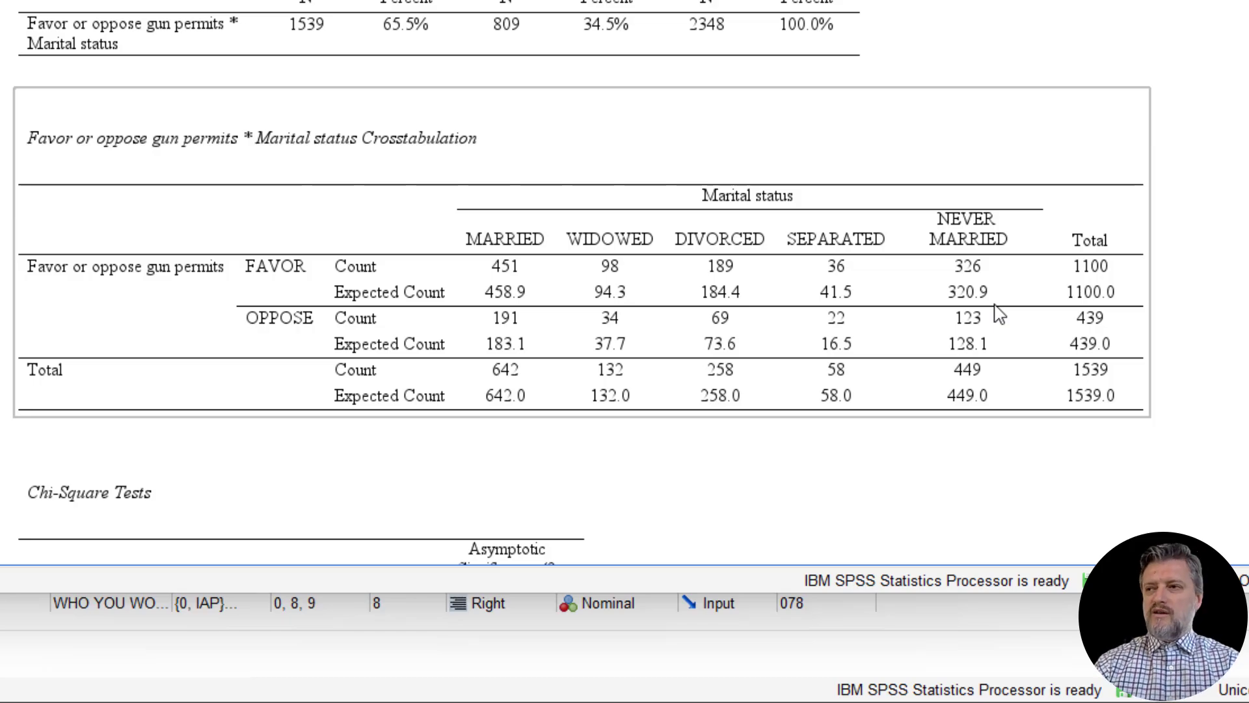
{"action": "scroll", "scroll_direction": "down", "scroll_amount": 3}
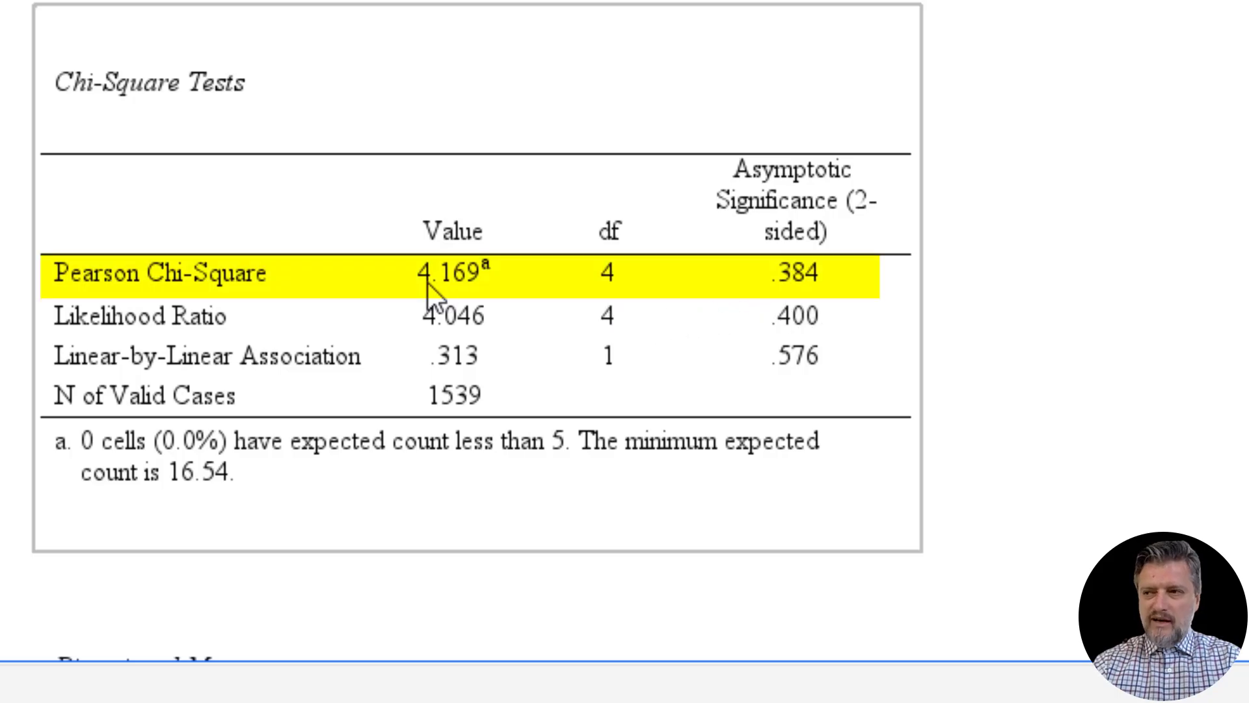
{"action": "mouse_move", "coordinate": [476, 297]}
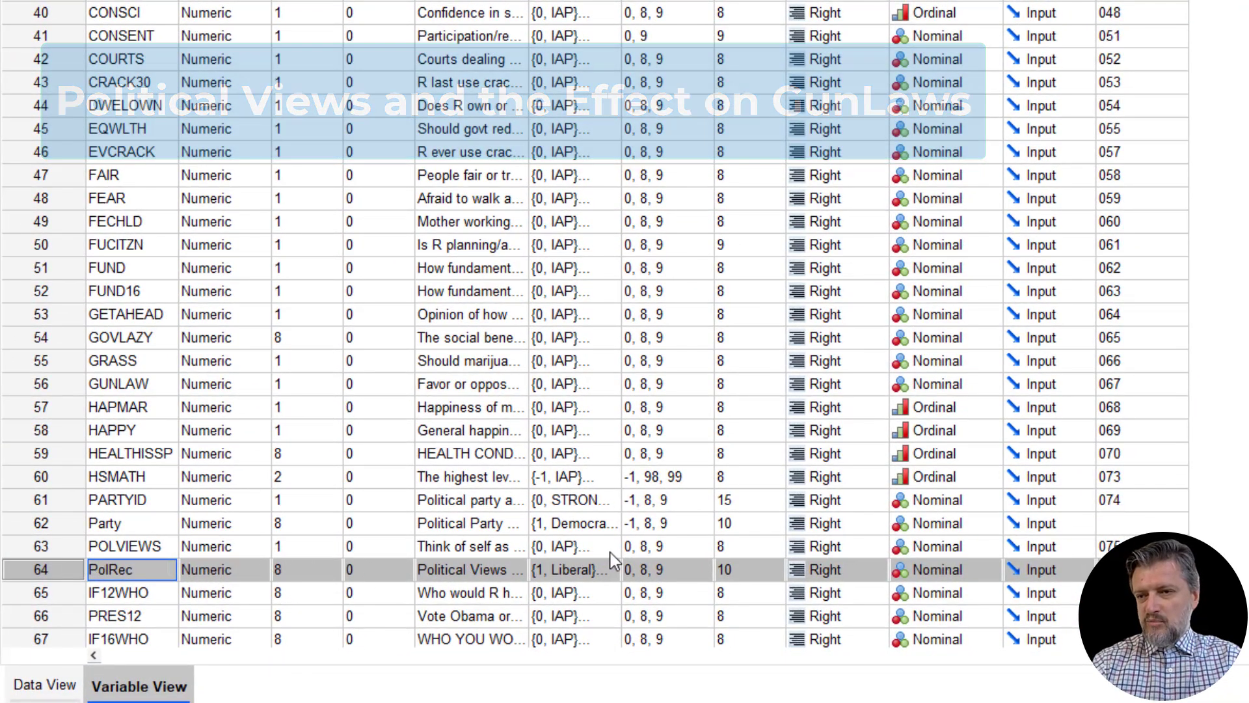
{"action": "left_click", "coordinate": [566, 547]}
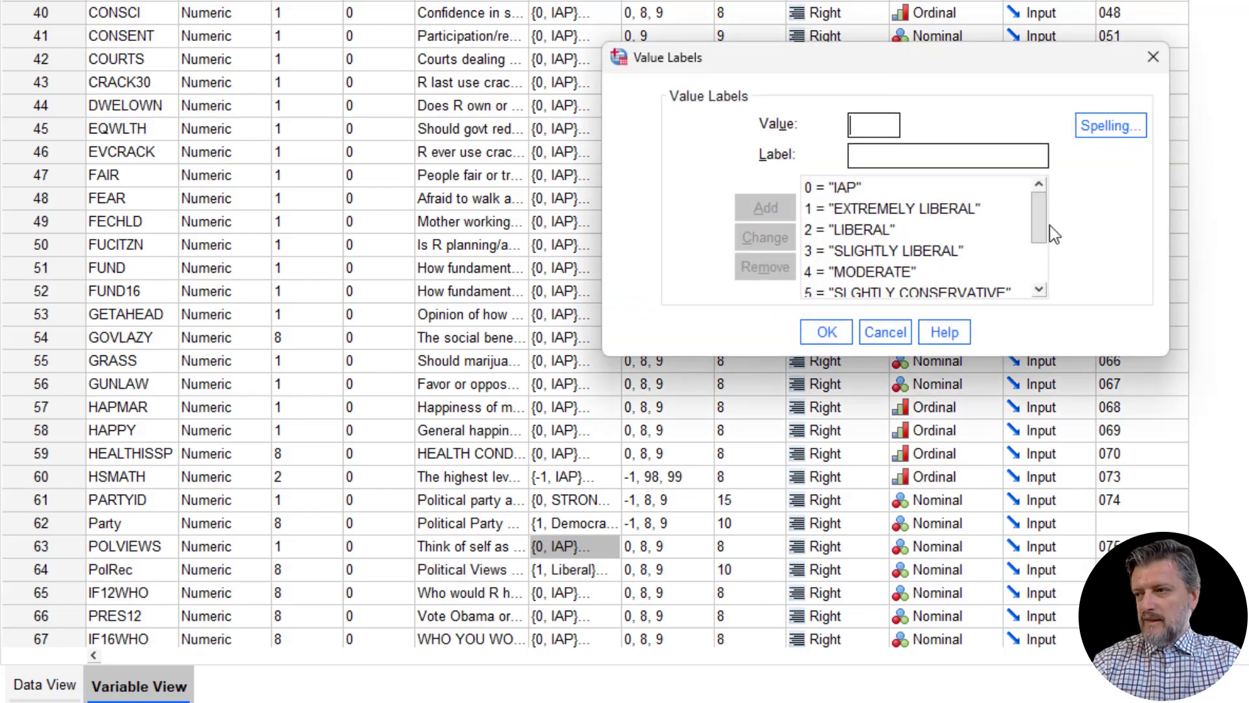
{"action": "scroll", "scroll_direction": "down", "scroll_amount": 3}
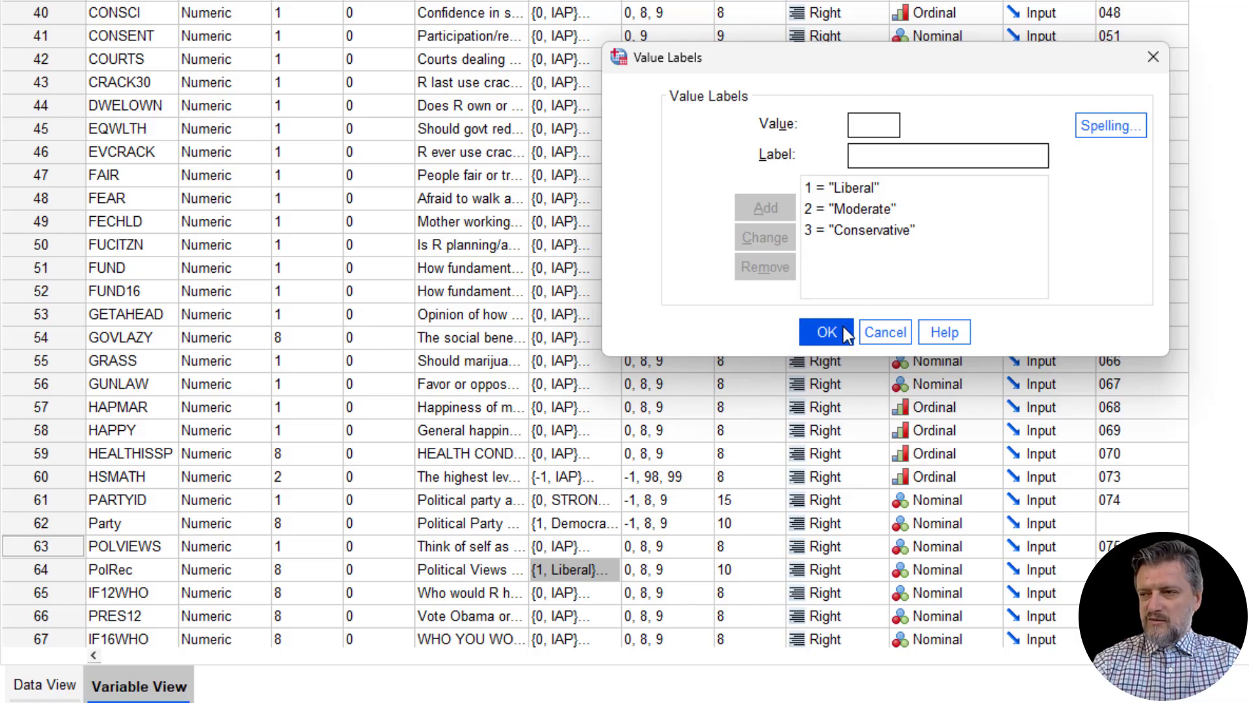
{"action": "left_click", "coordinate": [826, 332]}
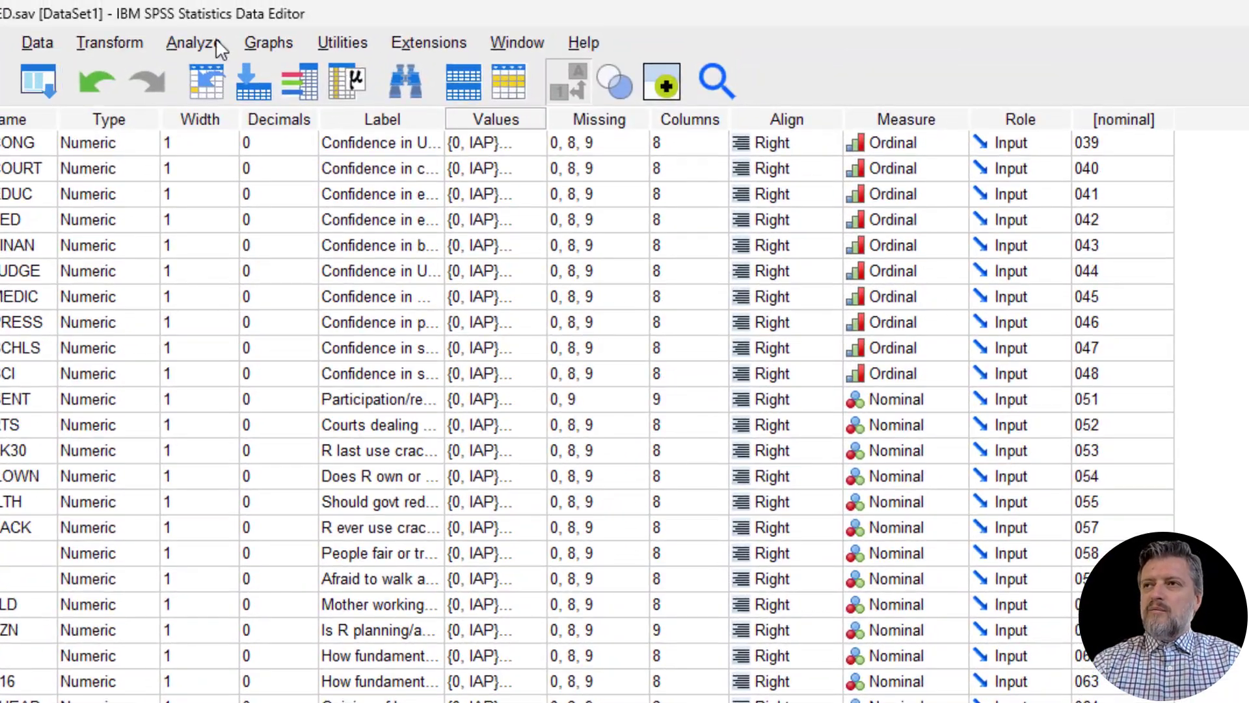
Reopen Crosstabs and replace MARITAL with PolRec as the column variable for GUNLAW
{"action": "left_click", "coordinate": [198, 42]}
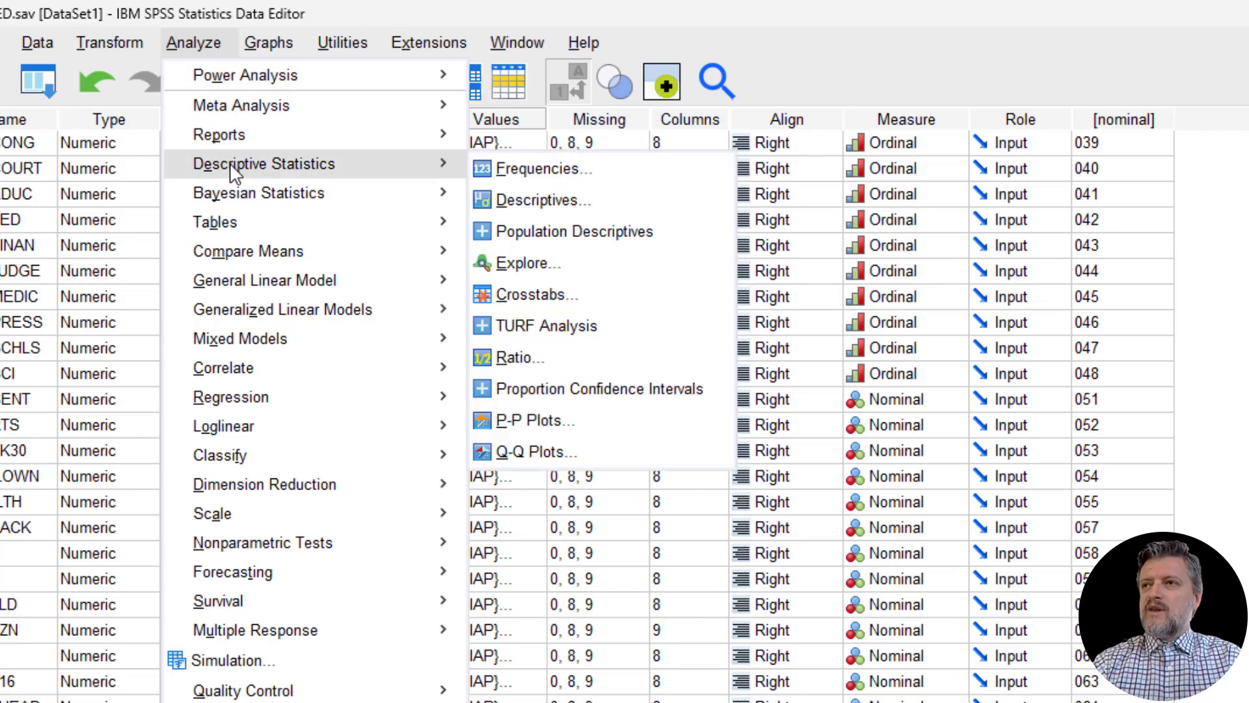
{"action": "mouse_move", "coordinate": [548, 312]}
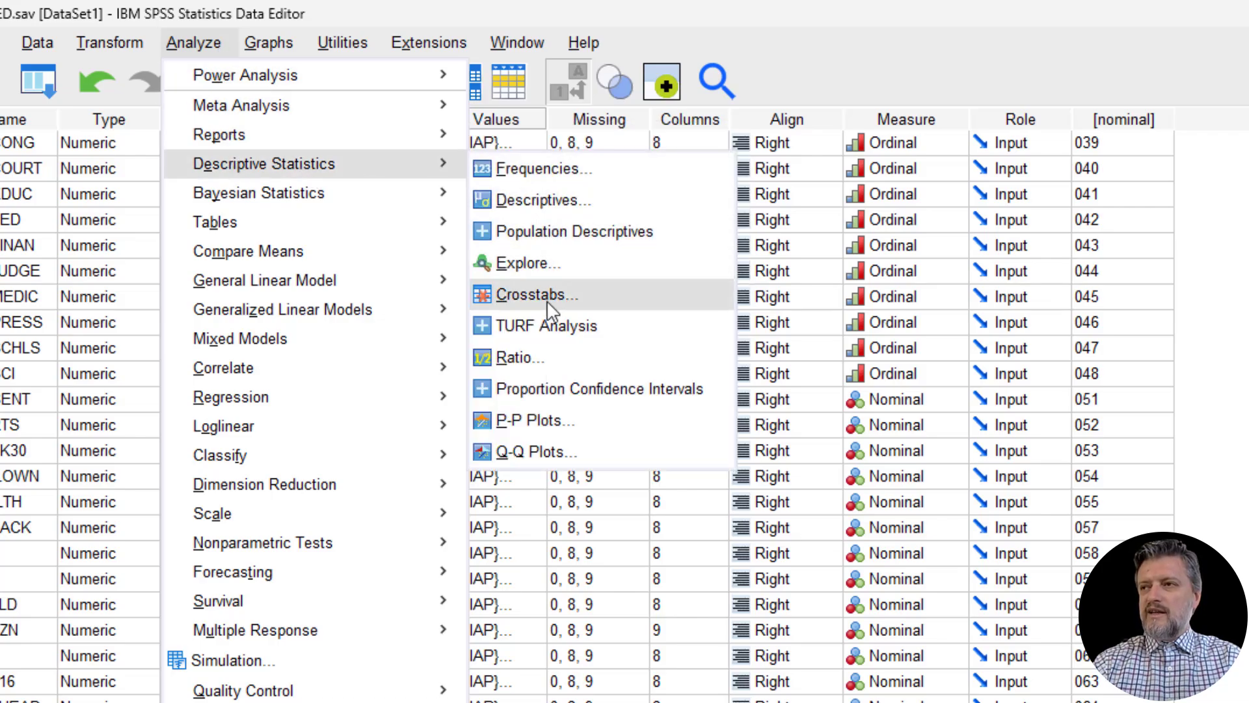
{"action": "left_click", "coordinate": [530, 294]}
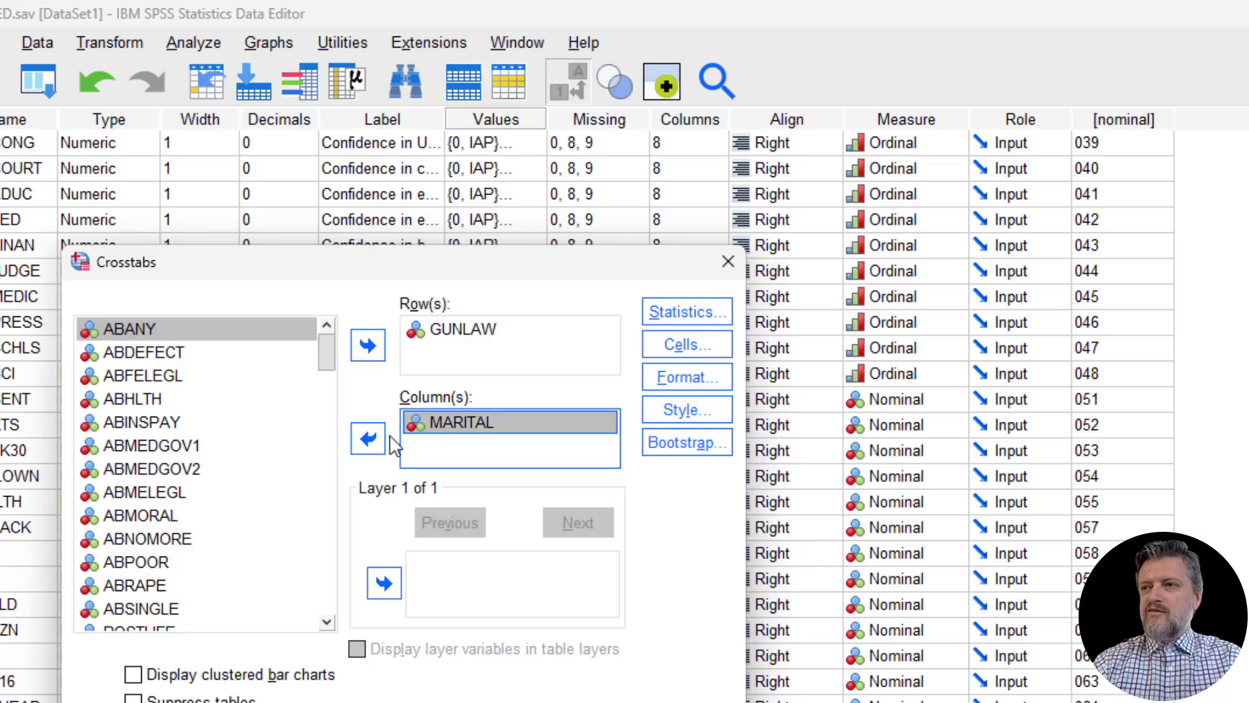
{"action": "left_click", "coordinate": [367, 438]}
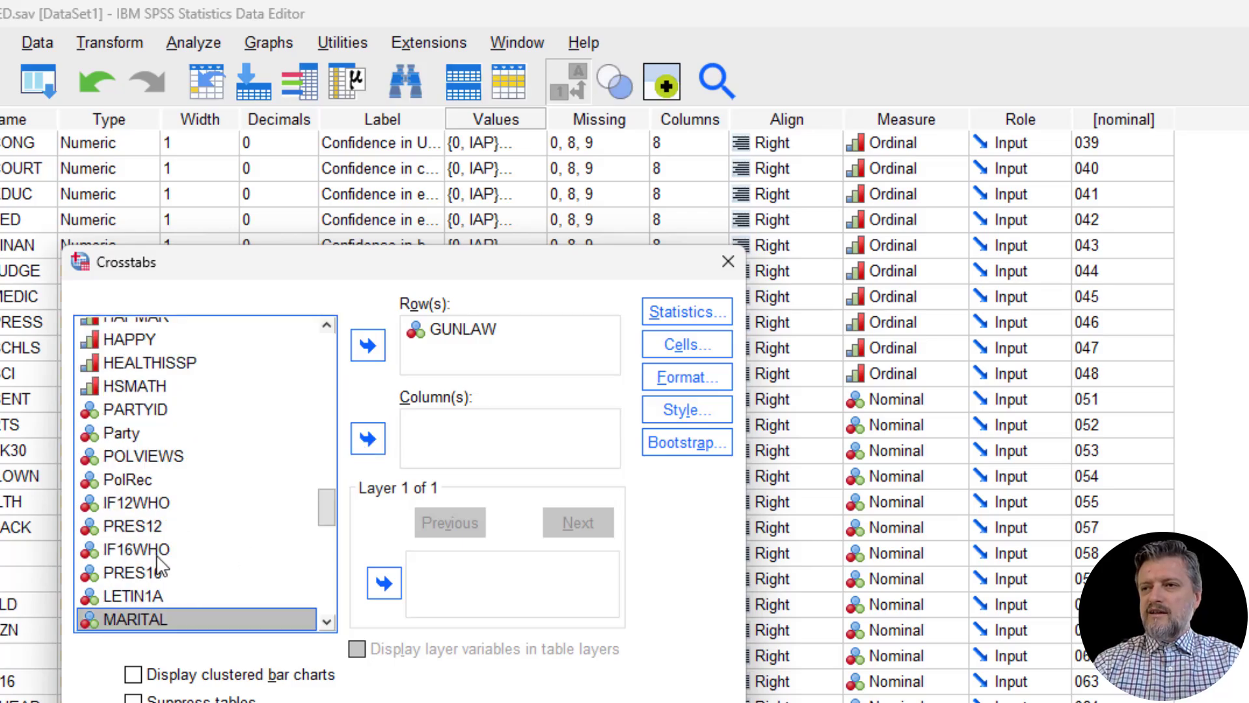
{"action": "left_click", "coordinate": [120, 480]}
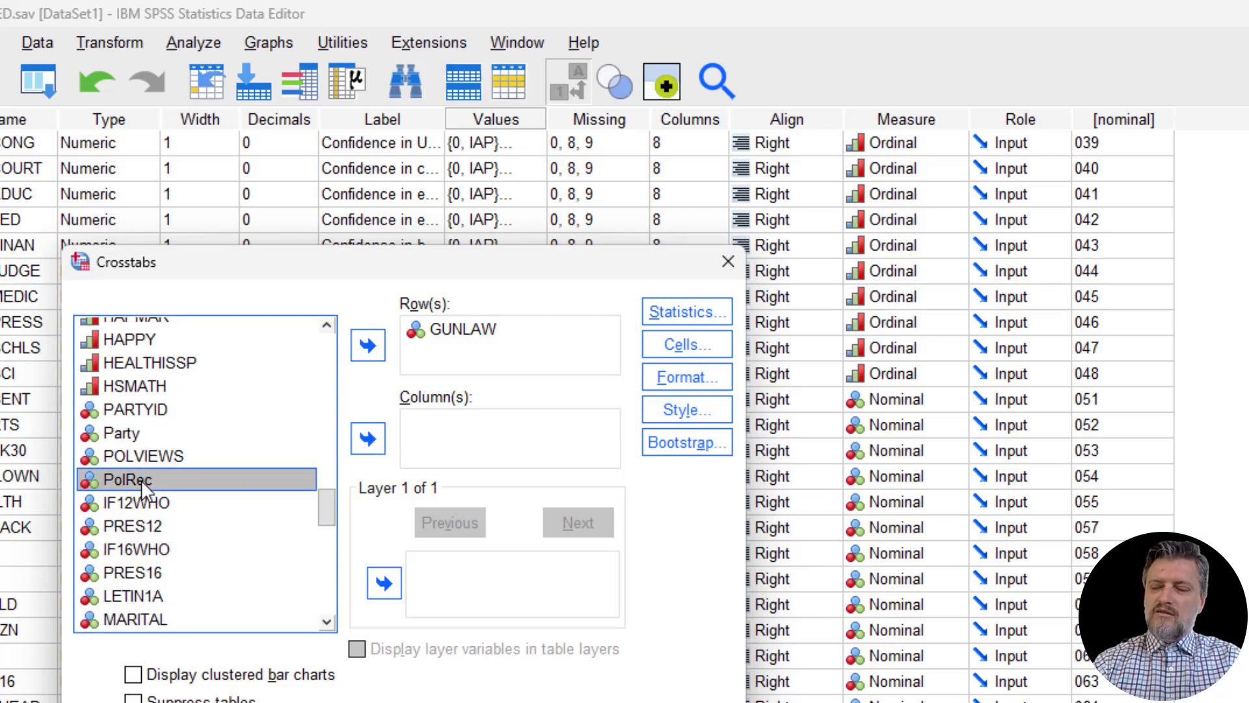
{"action": "left_click", "coordinate": [367, 437]}
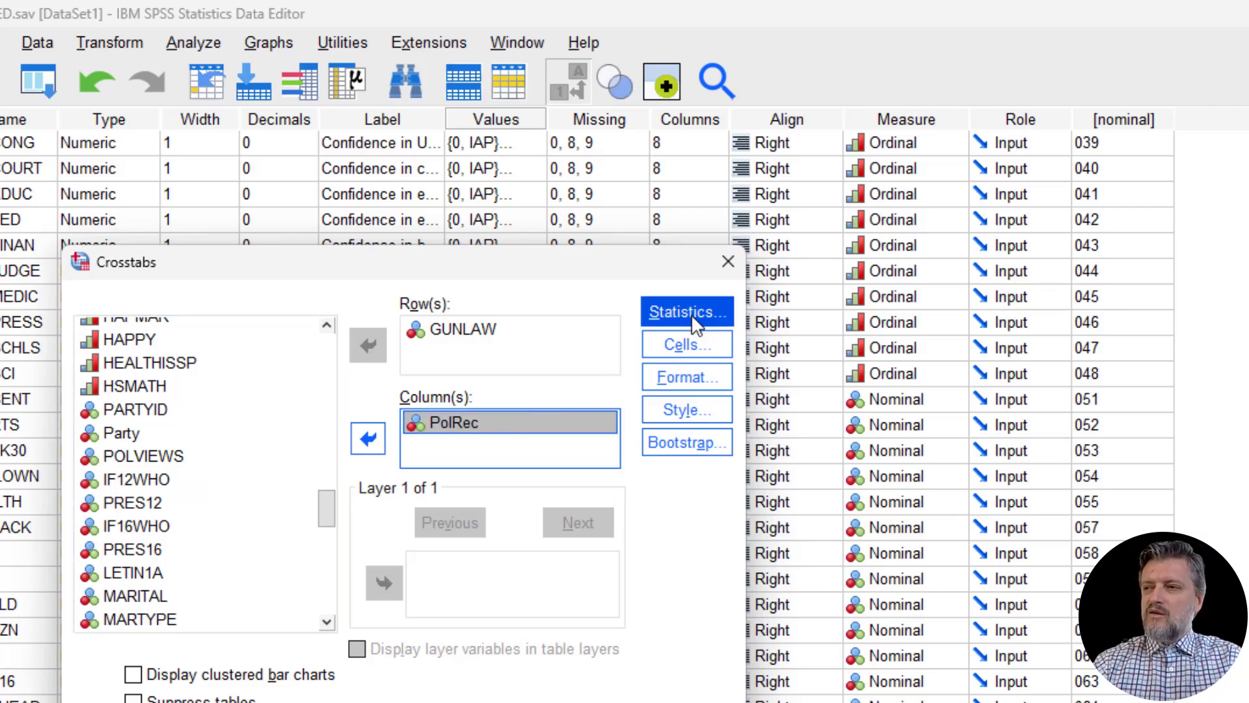
Keep Chi-square, Phi, Cramer's V, Lambda and observed/expected counts, then run the crosstab
{"action": "left_click", "coordinate": [687, 312]}
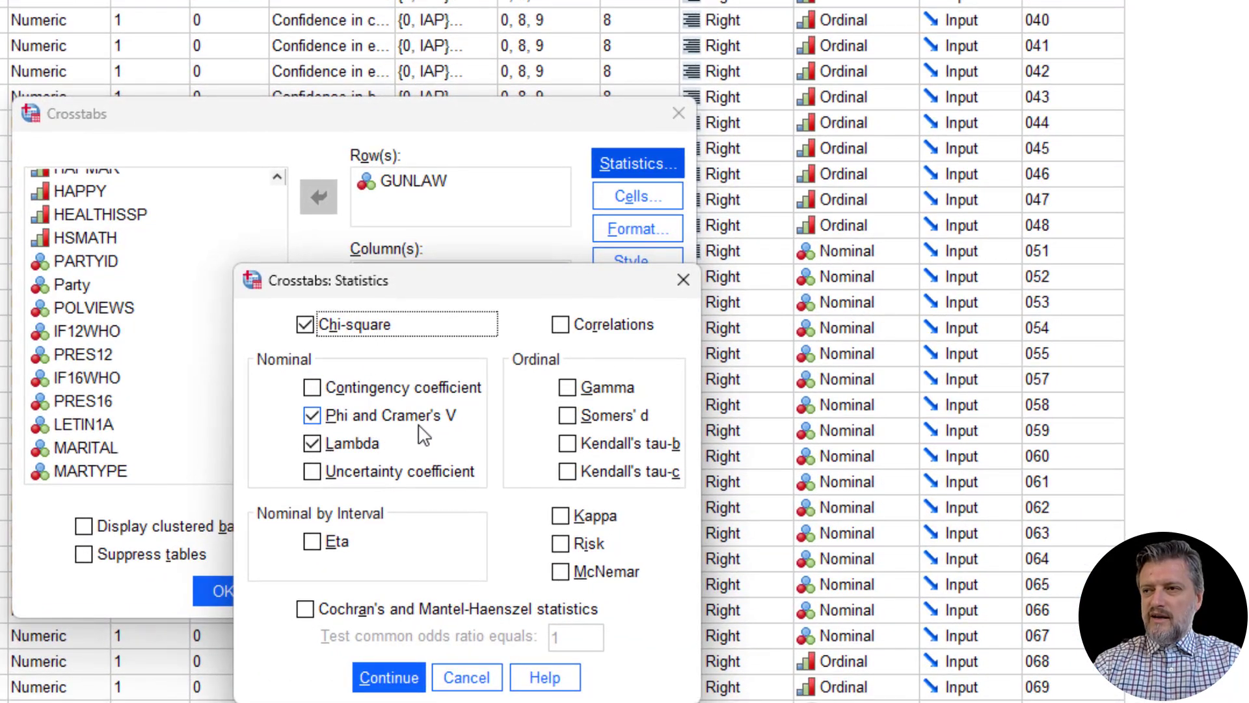
{"action": "left_click", "coordinate": [389, 694]}
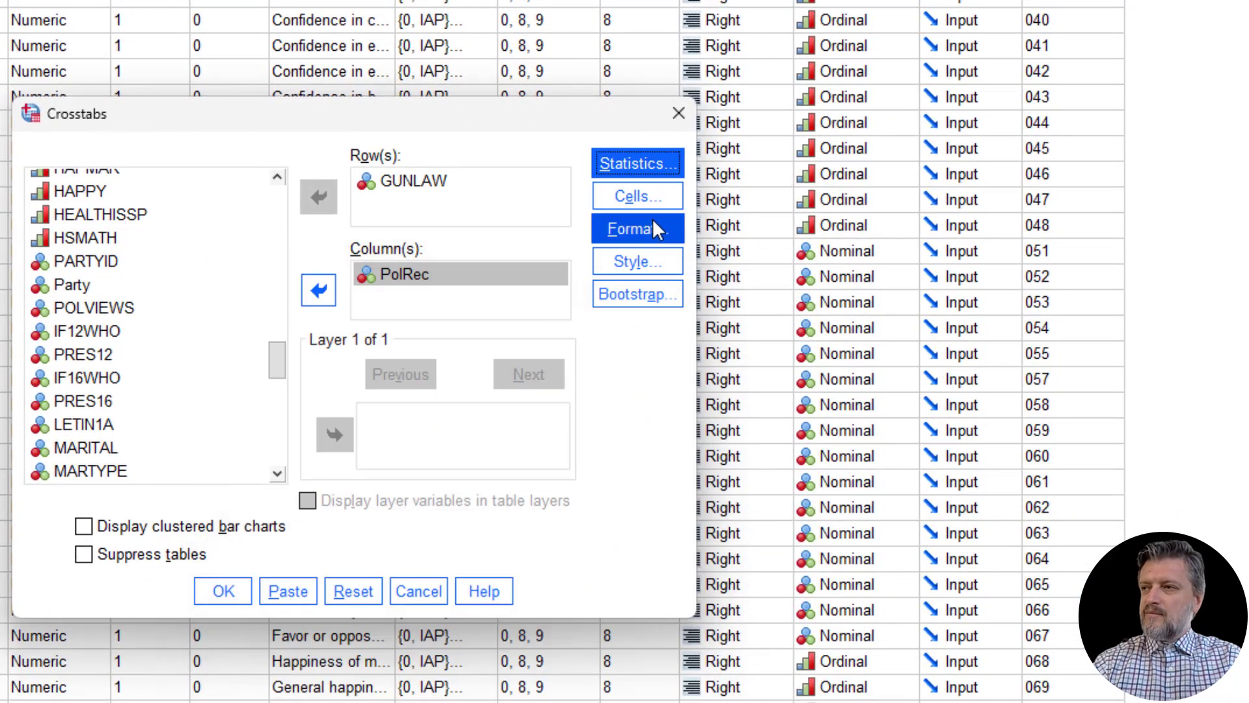
{"action": "left_click", "coordinate": [638, 196]}
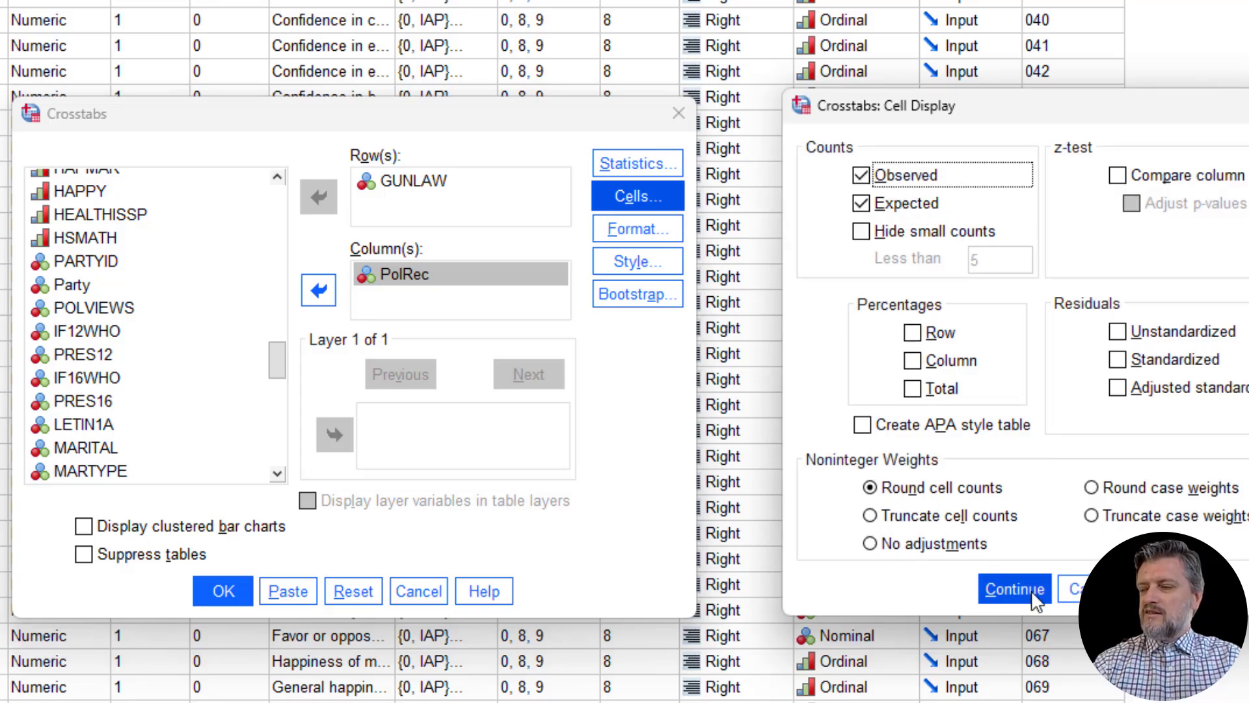
{"action": "left_click", "coordinate": [1015, 589]}
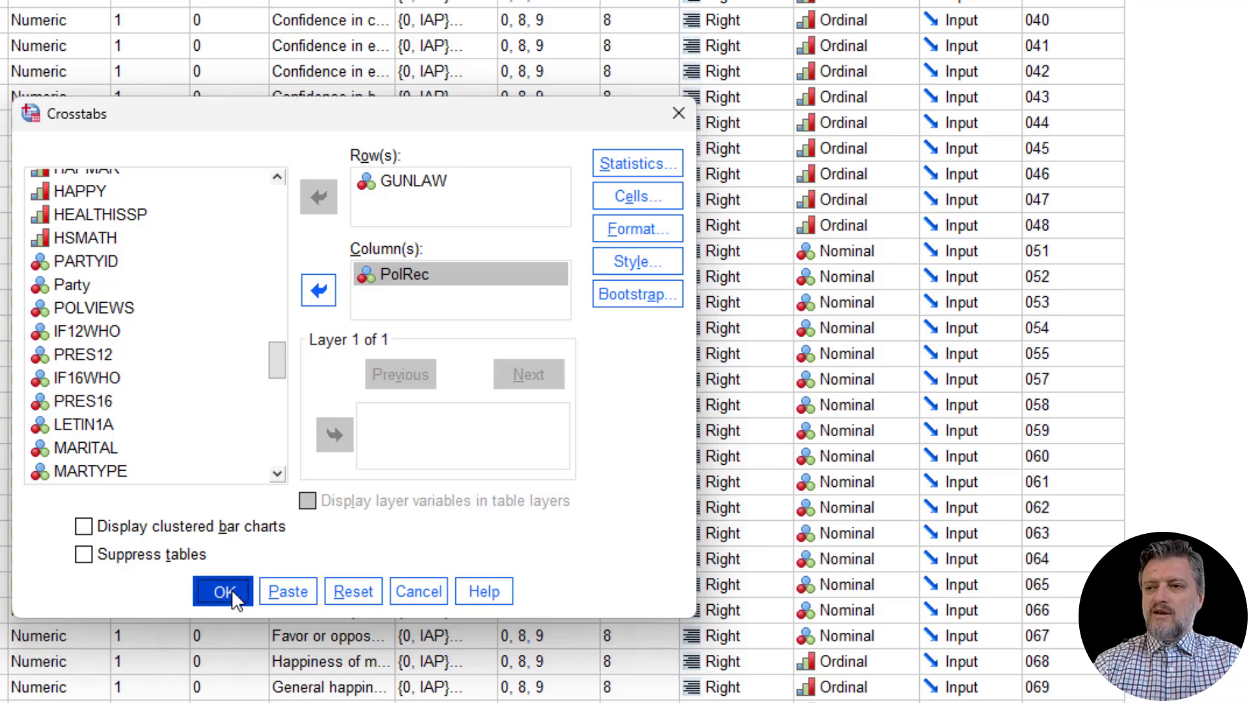
{"action": "left_click", "coordinate": [227, 591]}
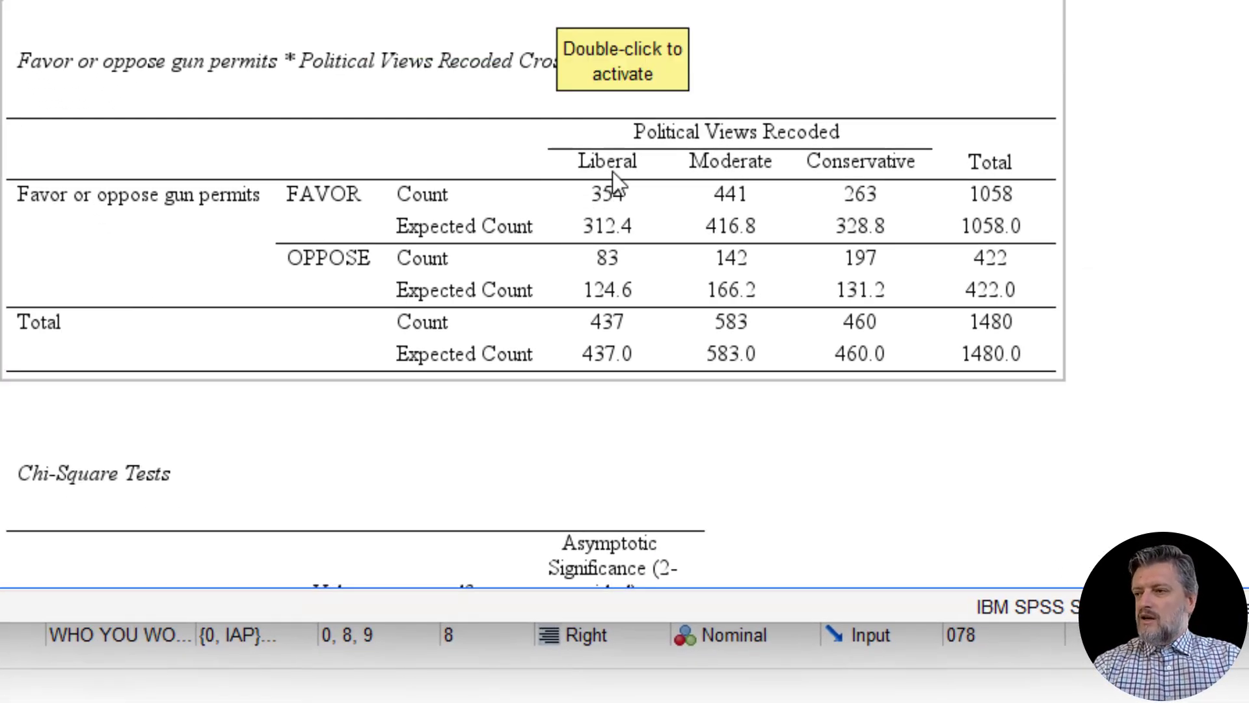
{"action": "mouse_move", "coordinate": [708, 156]}
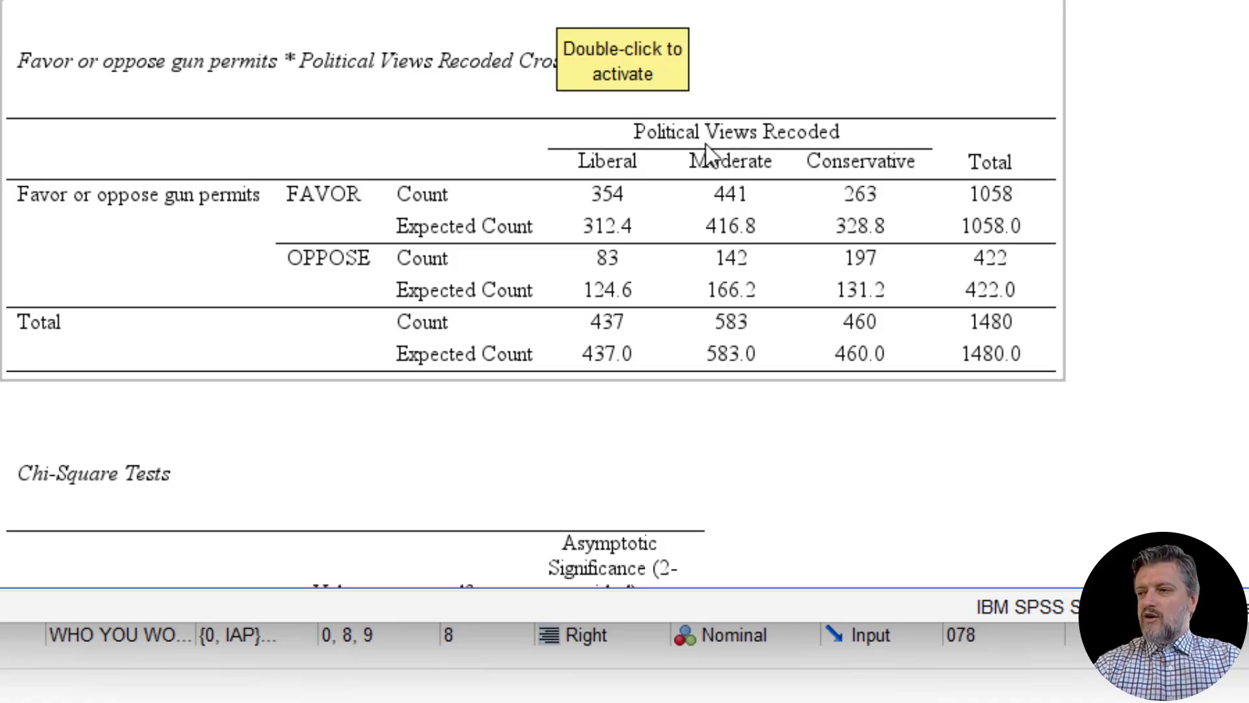
{"action": "mouse_move", "coordinate": [650, 188]}
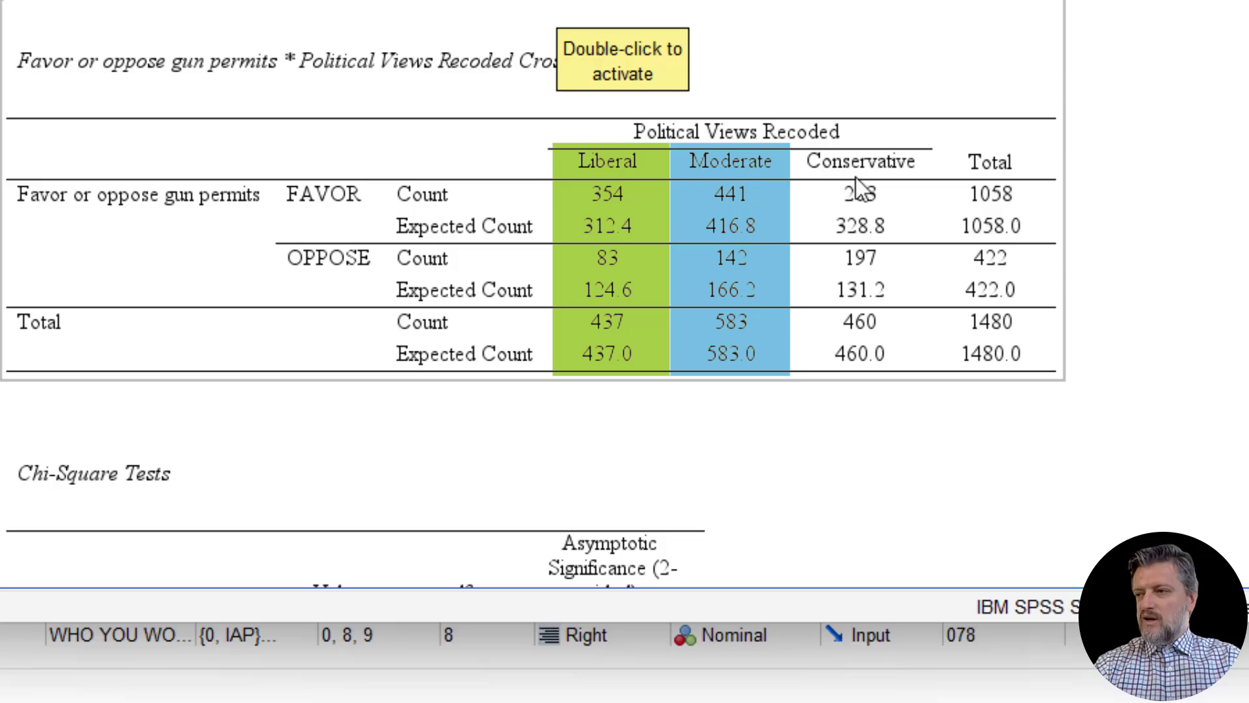
{"action": "left_click", "coordinate": [860, 163]}
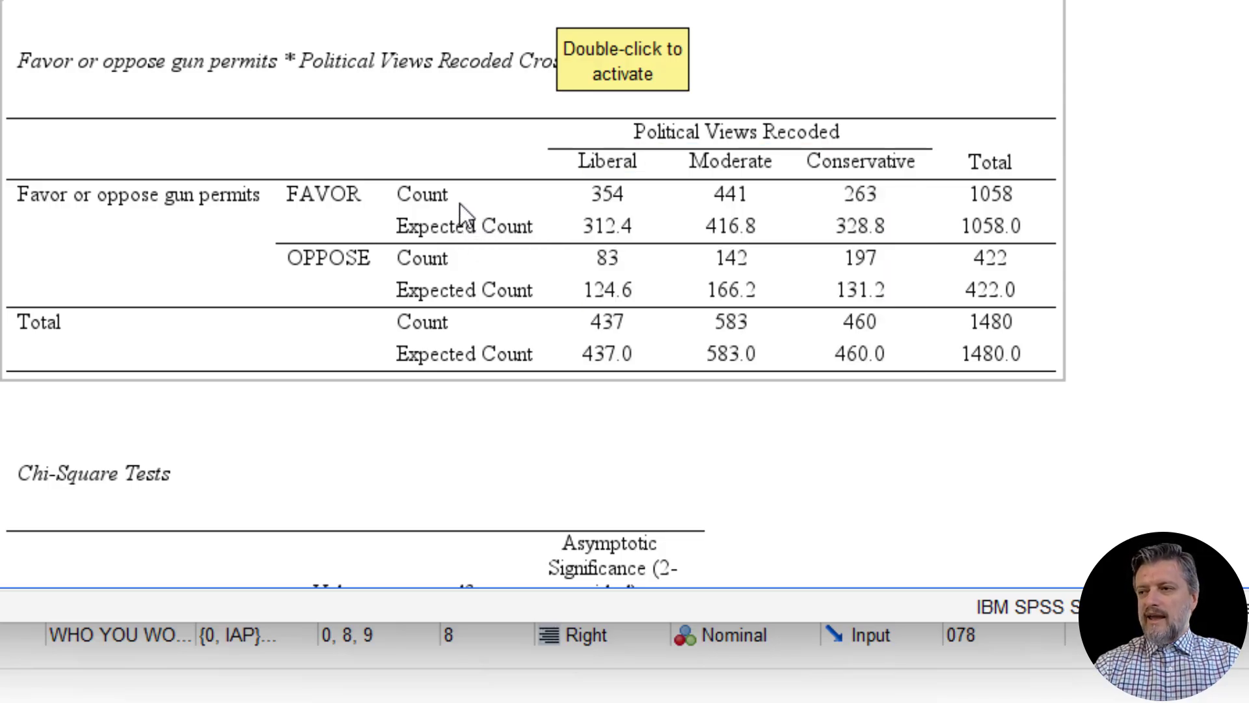
{"action": "mouse_move", "coordinate": [635, 224]}
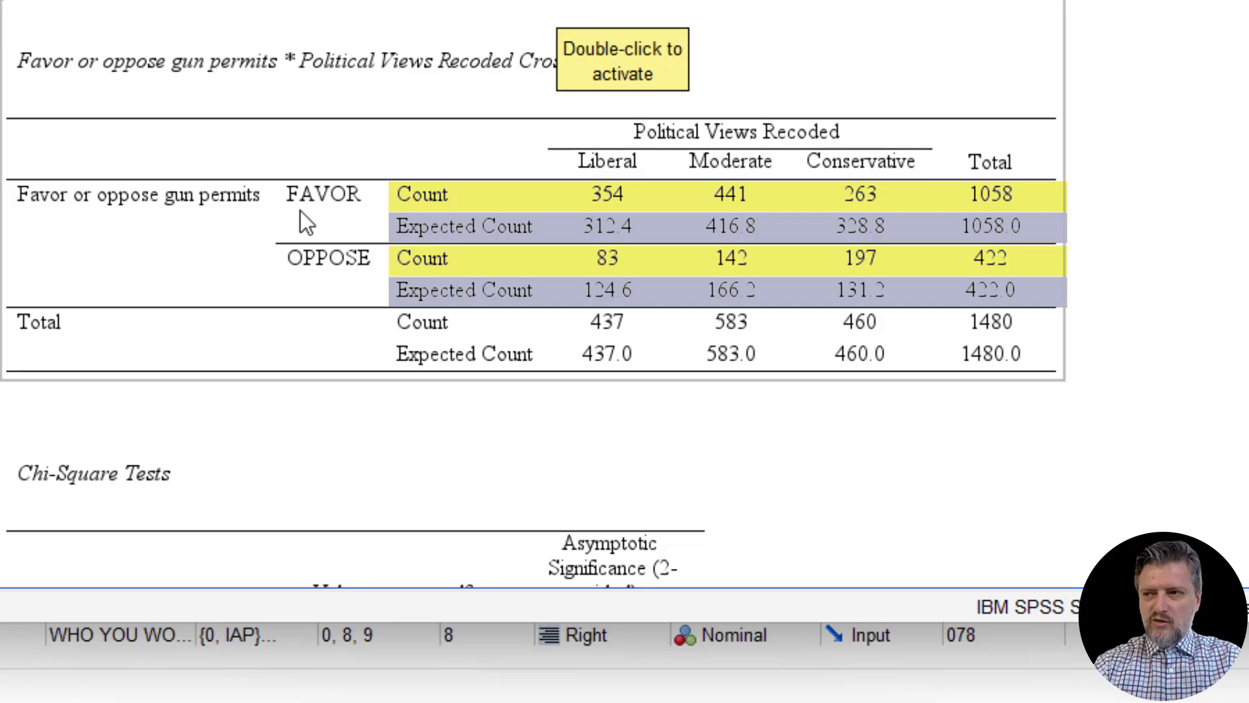
{"action": "mouse_move", "coordinate": [325, 294]}
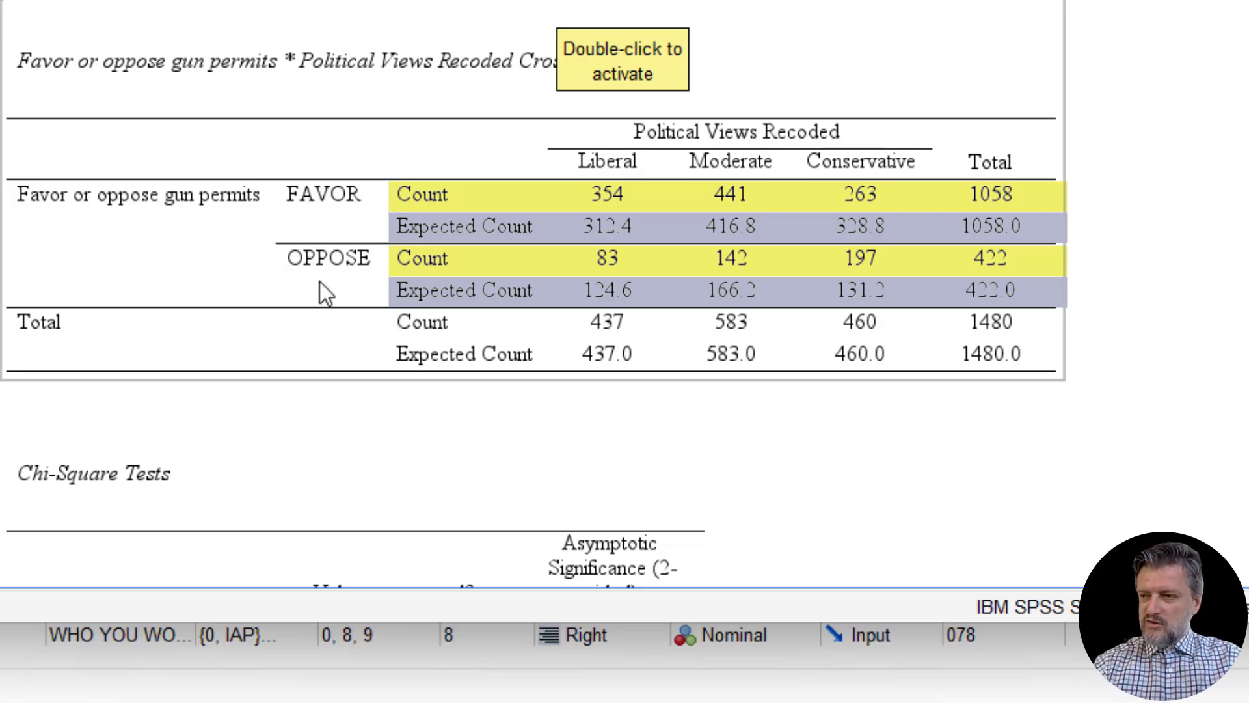
{"action": "mouse_move", "coordinate": [738, 299]}
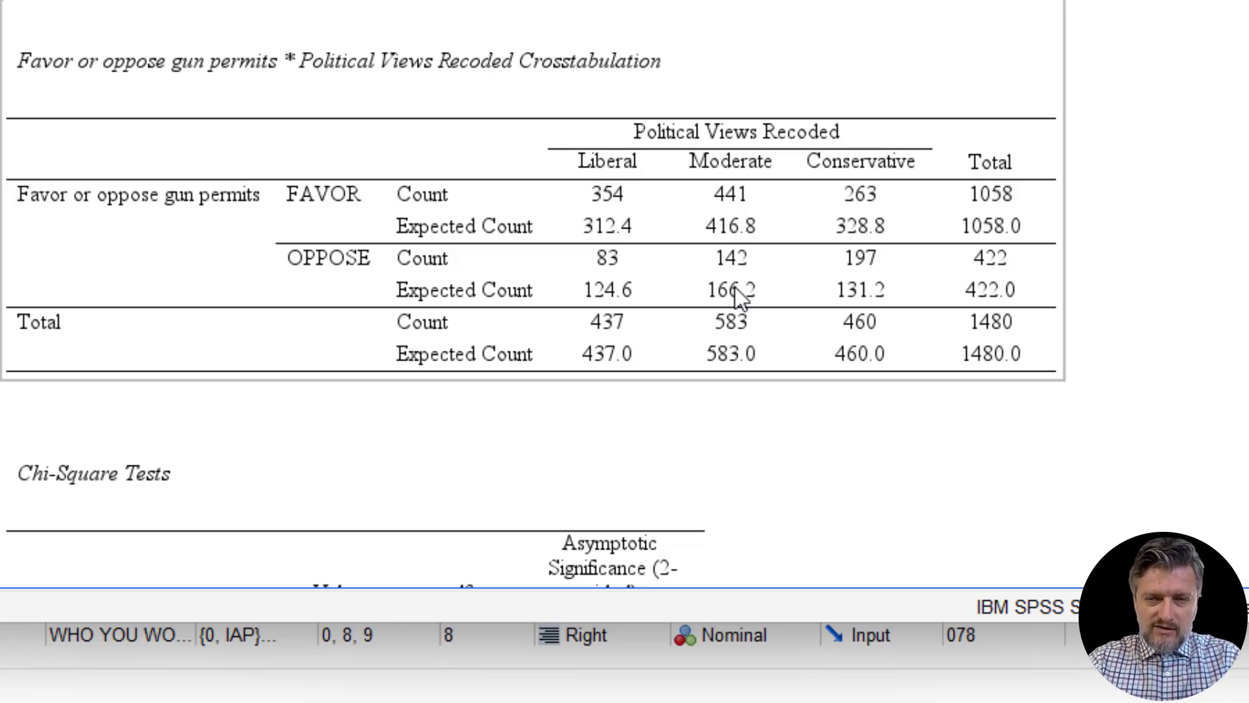
Scroll the Output Viewer down to the Directional Measures table with Lambda .042
{"action": "scroll", "scroll_direction": "down", "scroll_amount": 3}
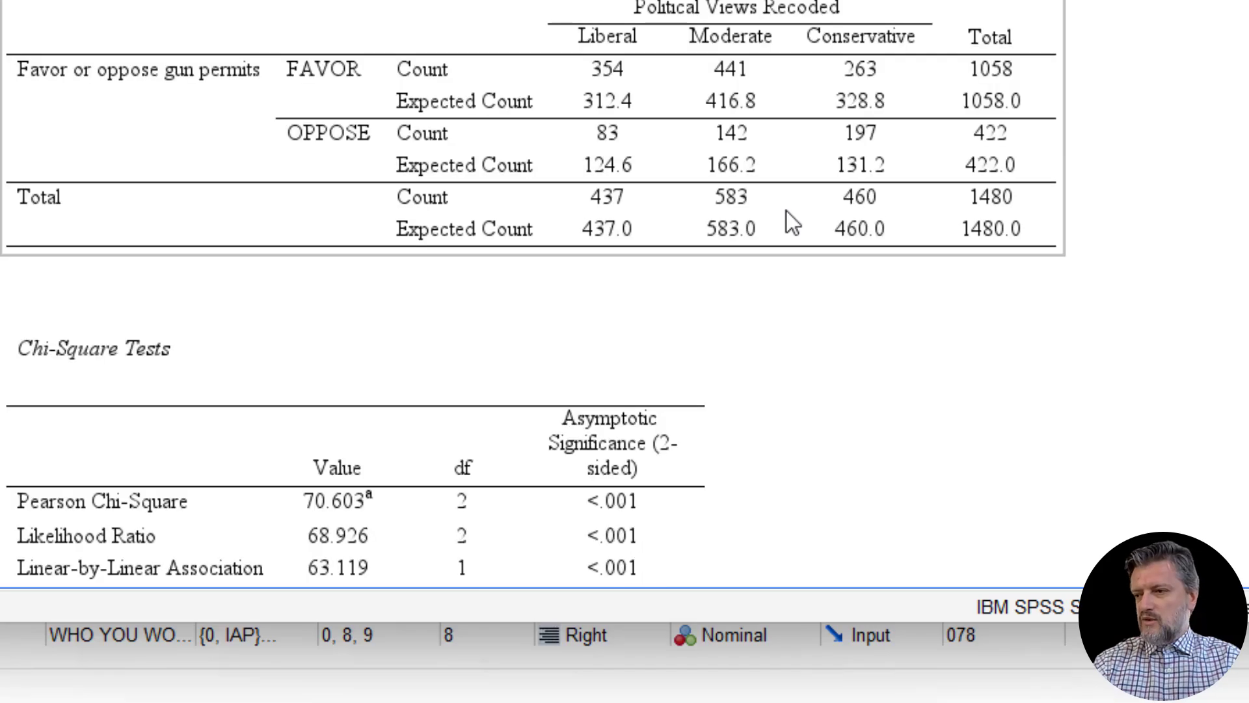
{"action": "scroll", "scroll_direction": "down", "scroll_amount": 3}
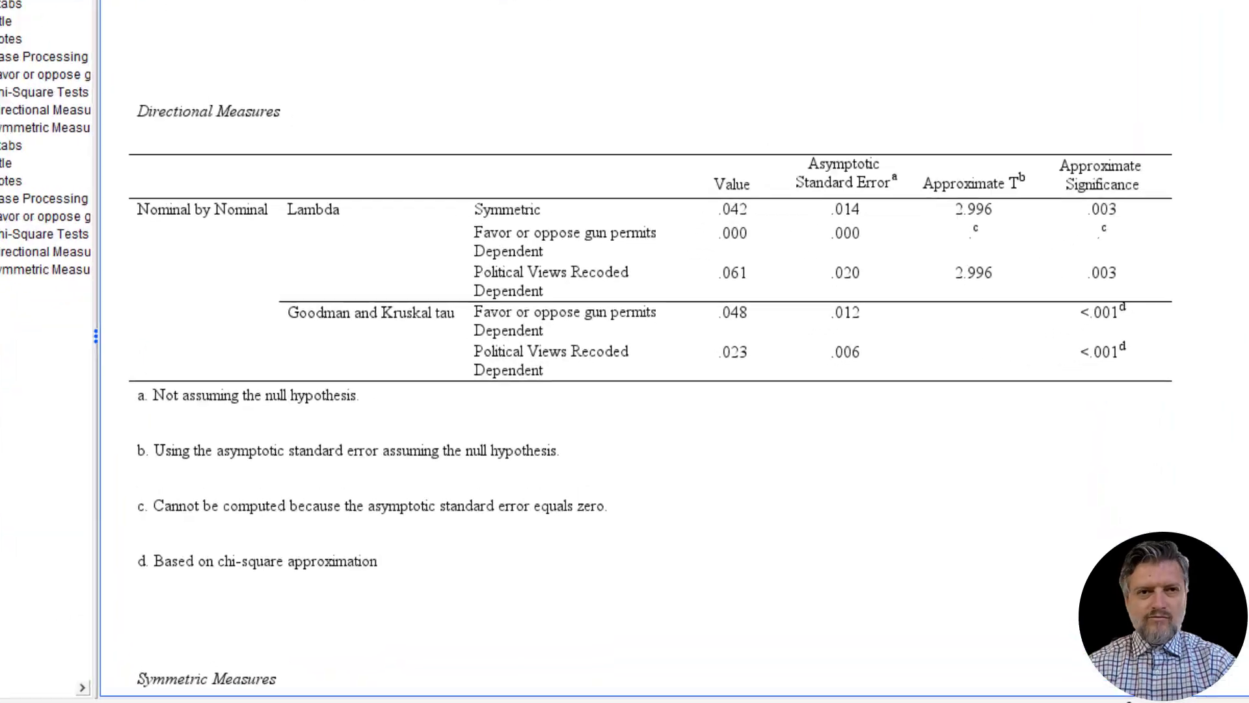
Scroll back up to the Chi-Square Tests table with Pearson 70.603, df 2
{"action": "scroll", "scroll_direction": "up", "scroll_amount": 3}
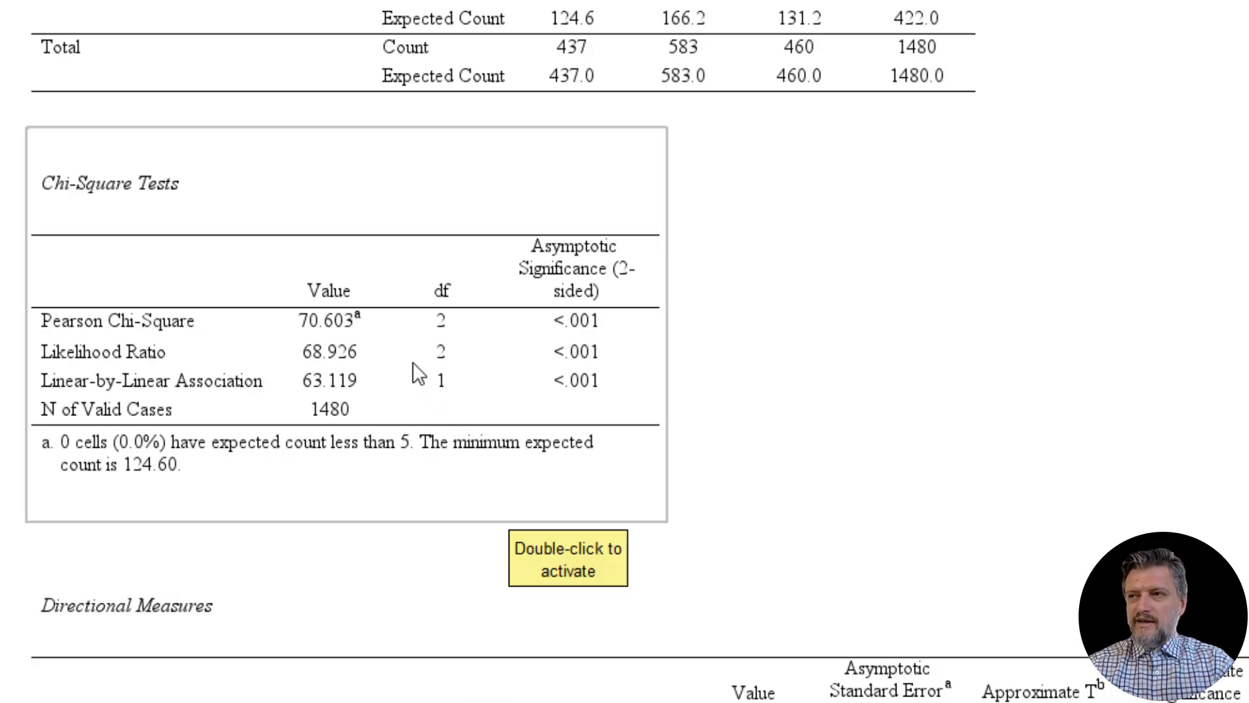
{"action": "mouse_move", "coordinate": [359, 374]}
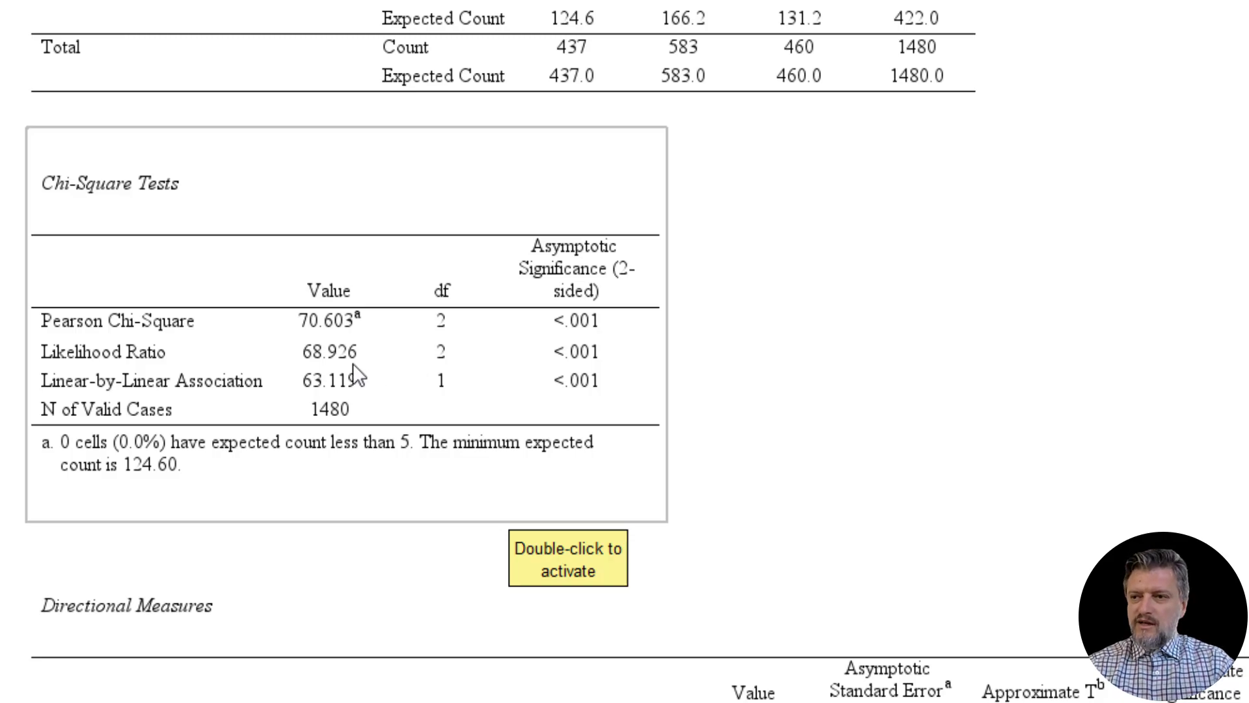